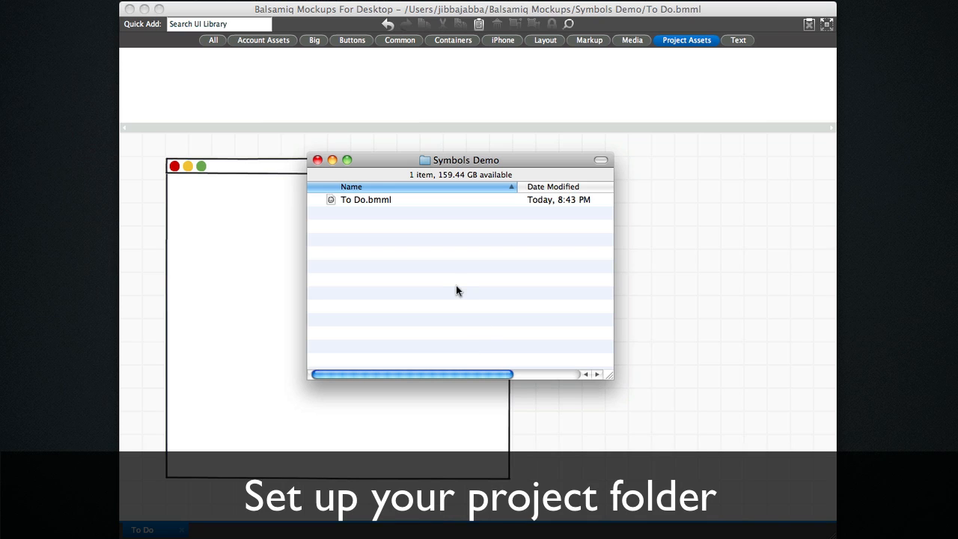
Create a new folder named assets inside the Symbols Demo project folder.
{"action": "left_click", "coordinate": [461, 159]}
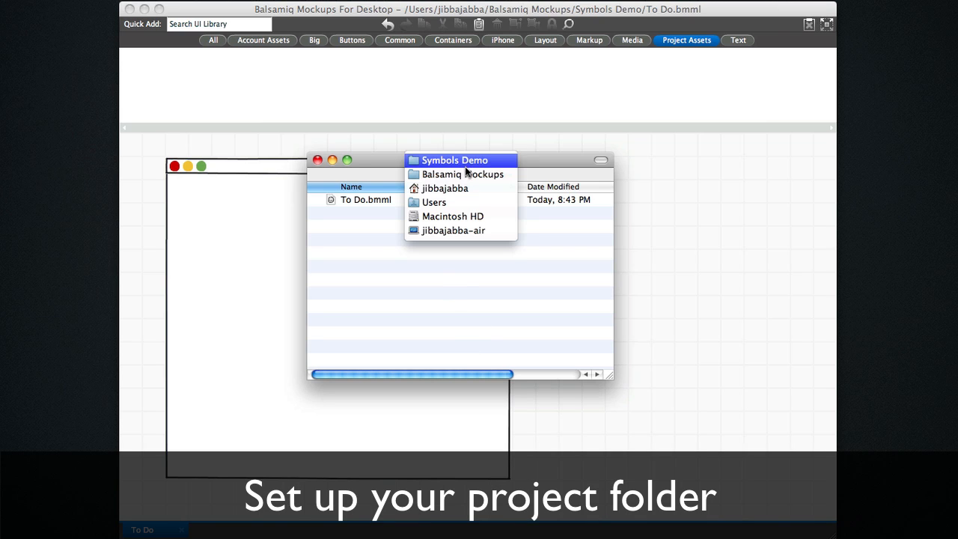
{"action": "left_click", "coordinate": [461, 174]}
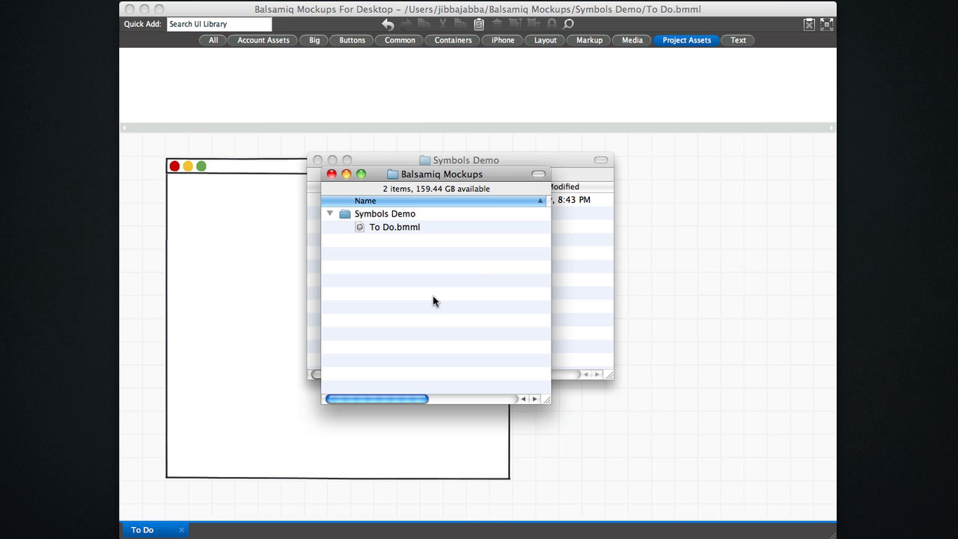
{"action": "mouse_move", "coordinate": [359, 217]}
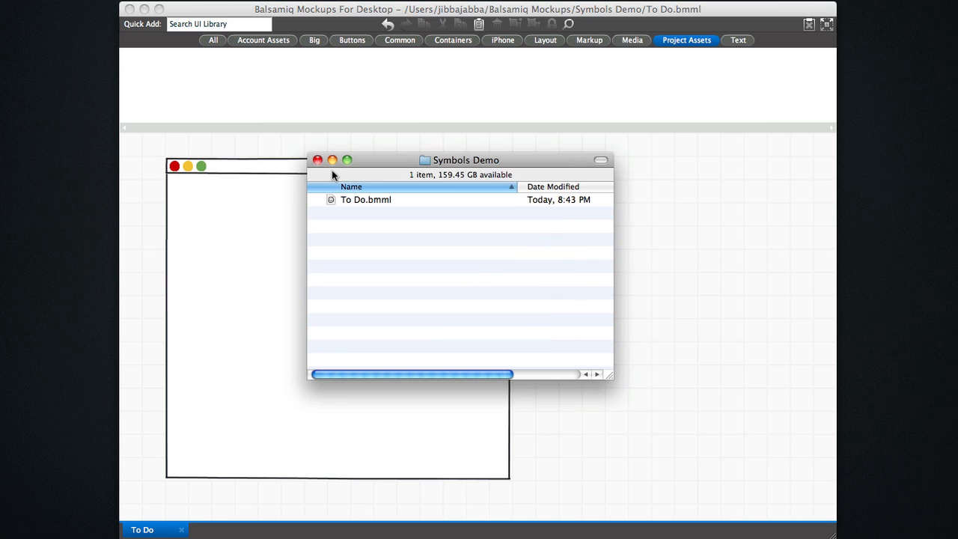
{"action": "mouse_move", "coordinate": [378, 213]}
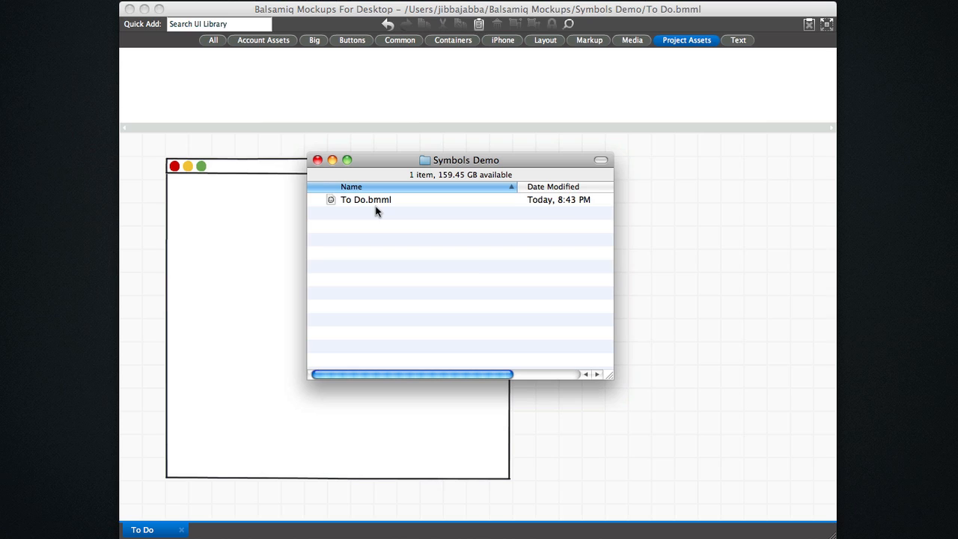
{"action": "mouse_move", "coordinate": [371, 206]}
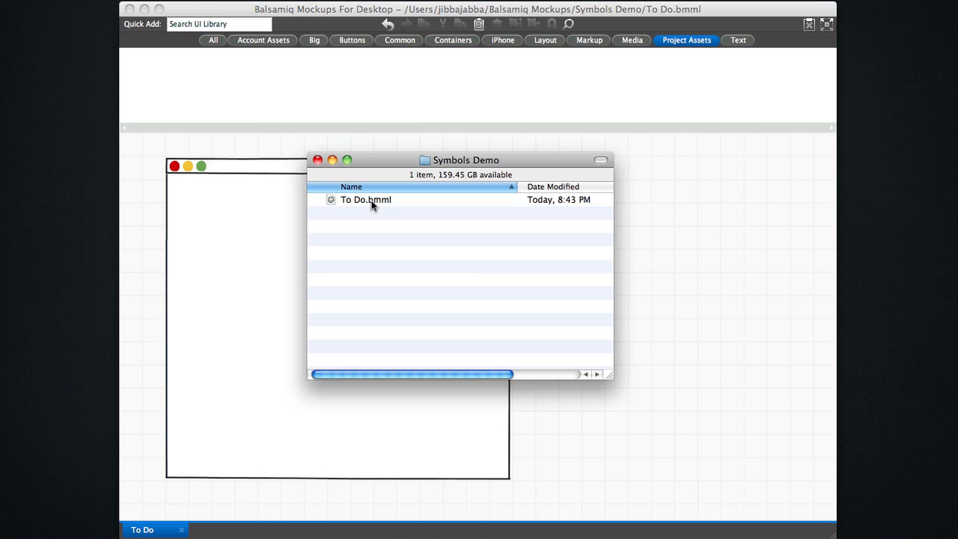
{"action": "right_click", "coordinate": [419, 299]}
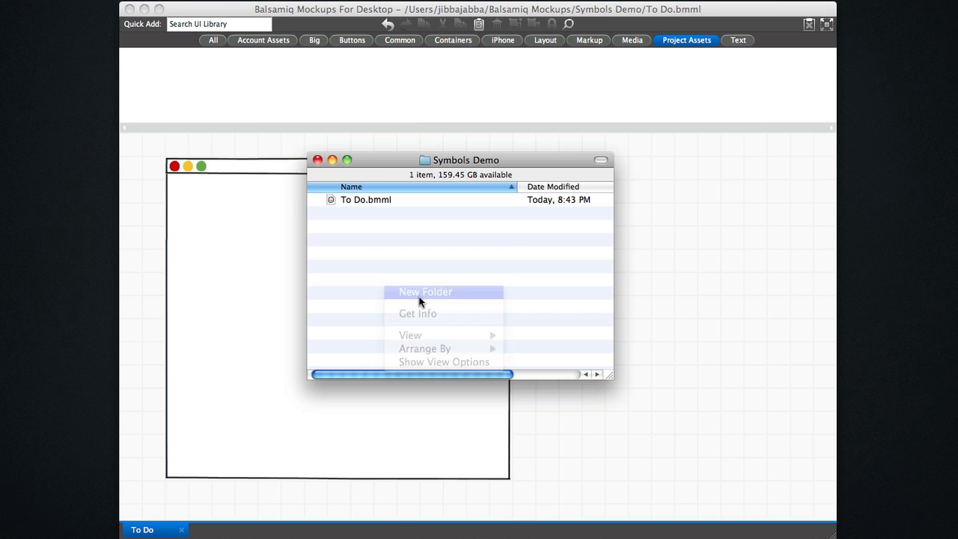
{"action": "left_click", "coordinate": [425, 290]}
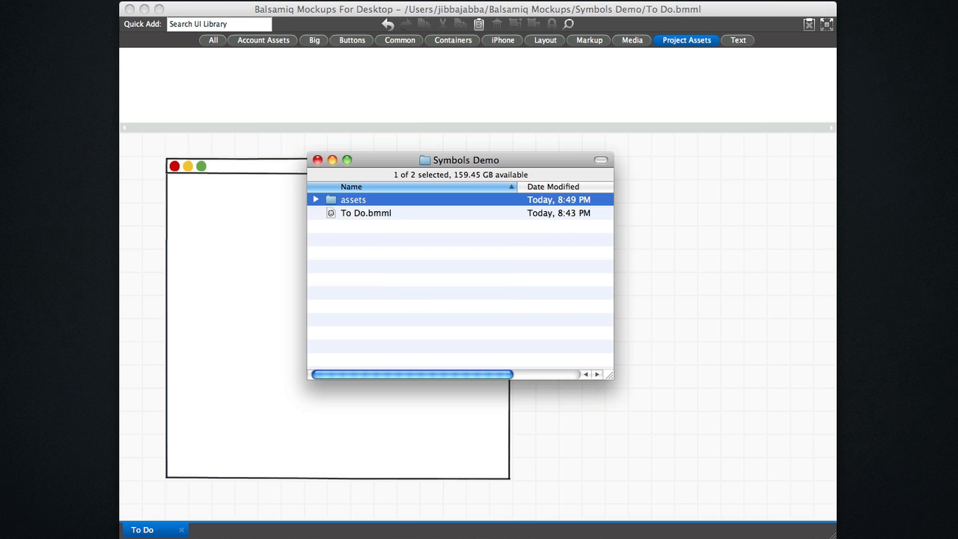
{"action": "mouse_move", "coordinate": [667, 392]}
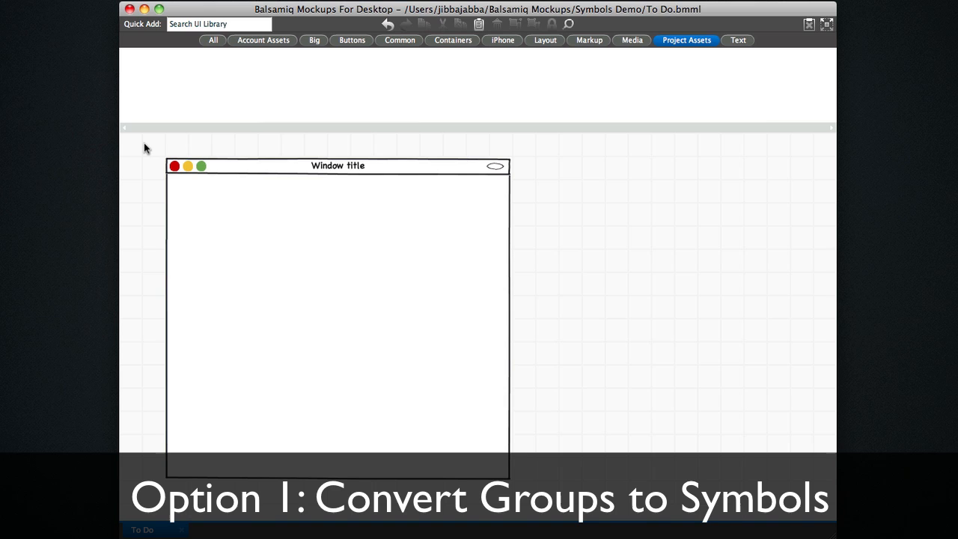
Group the window wireframe, name it App Window and convert it to a symbol.
{"action": "left_click", "coordinate": [337, 314]}
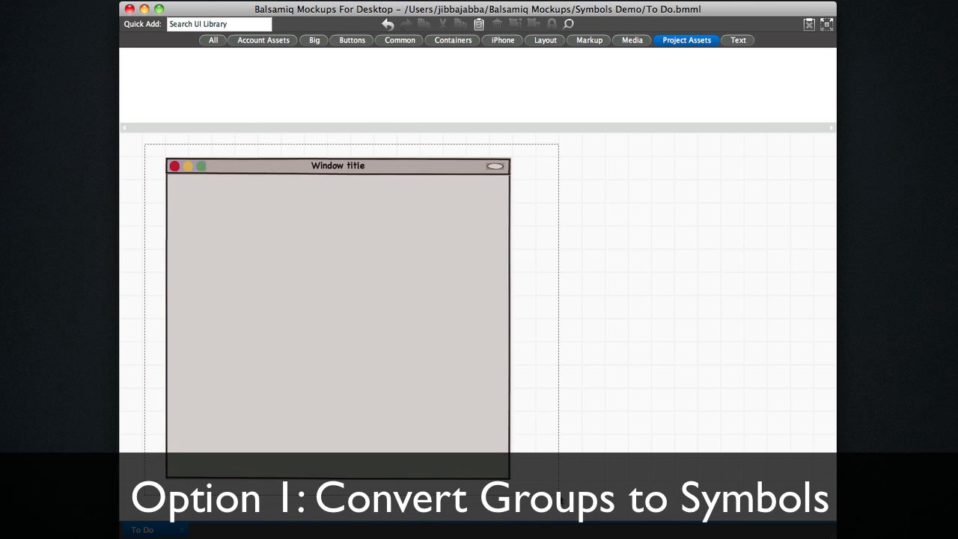
{"action": "left_click", "coordinate": [337, 322]}
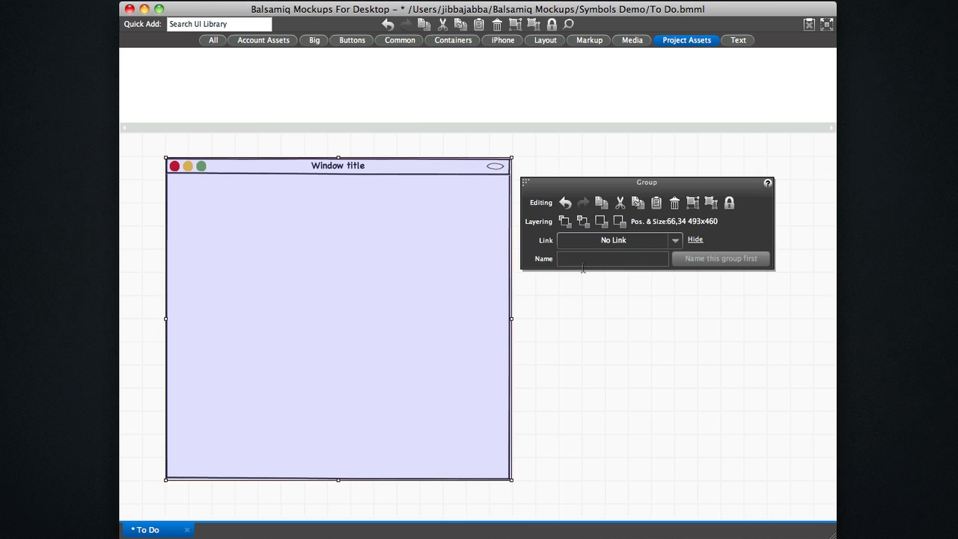
{"action": "left_click", "coordinate": [612, 257]}
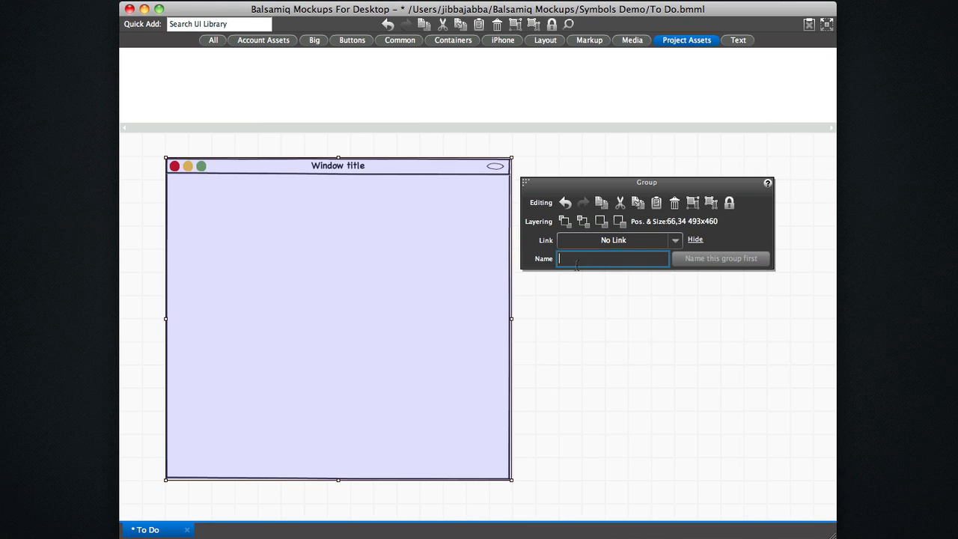
{"action": "type", "text": "App Window"}
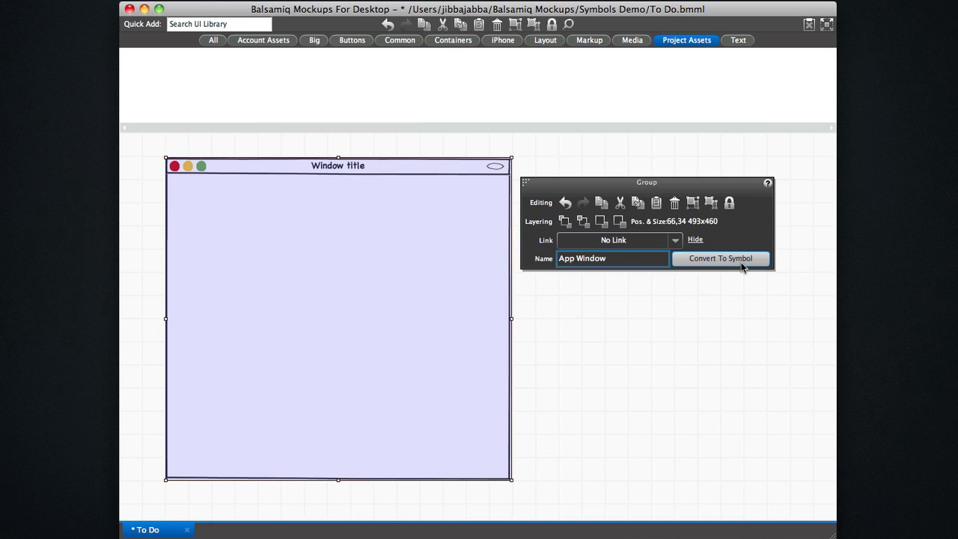
{"action": "left_click", "coordinate": [718, 257]}
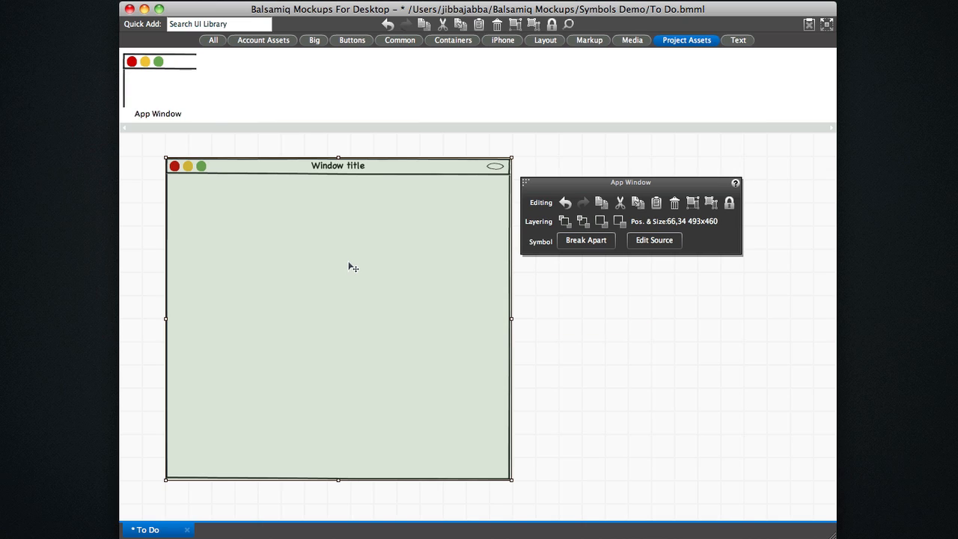
Reveal the generated symbols.bmml inside the assets folder and leave symbol override mode.
{"action": "left_click", "coordinate": [587, 240]}
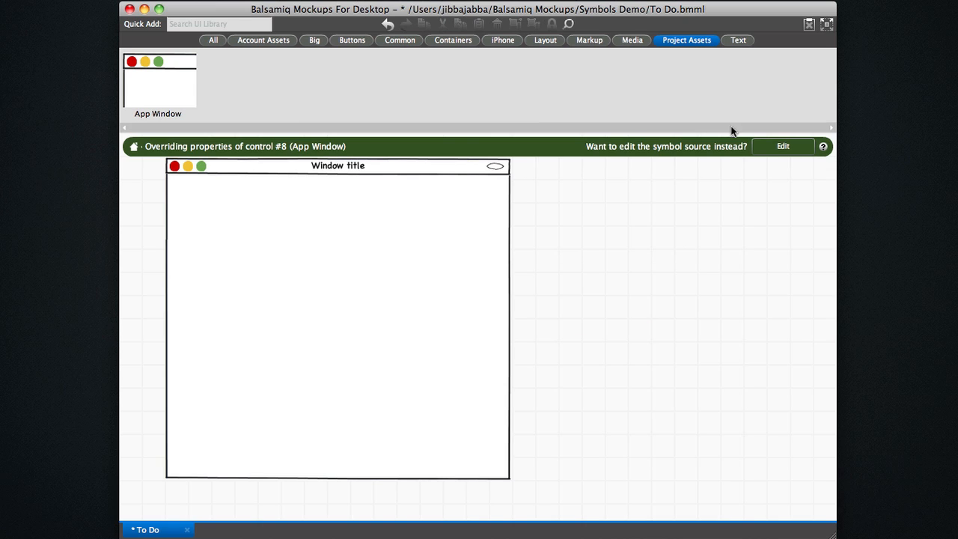
{"action": "mouse_move", "coordinate": [521, 92]}
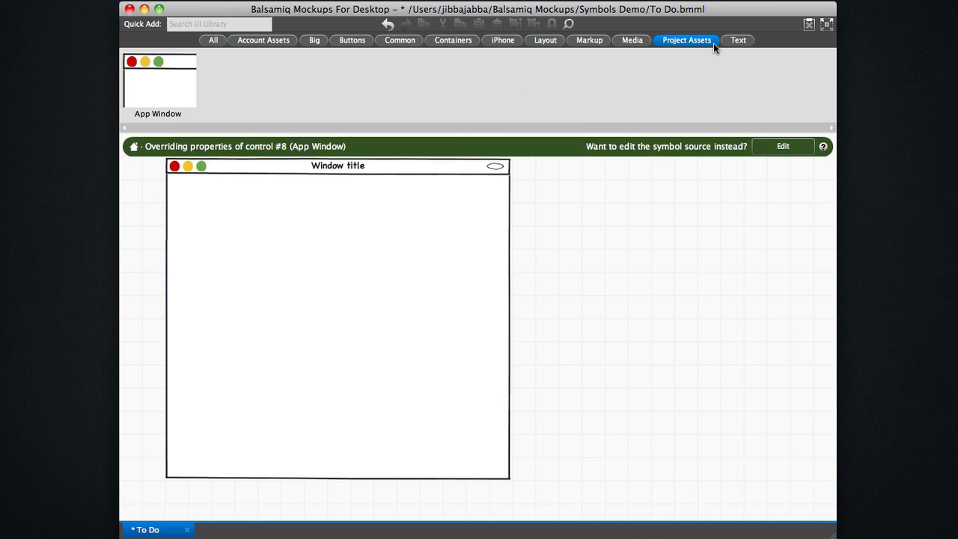
{"action": "mouse_move", "coordinate": [832, 206]}
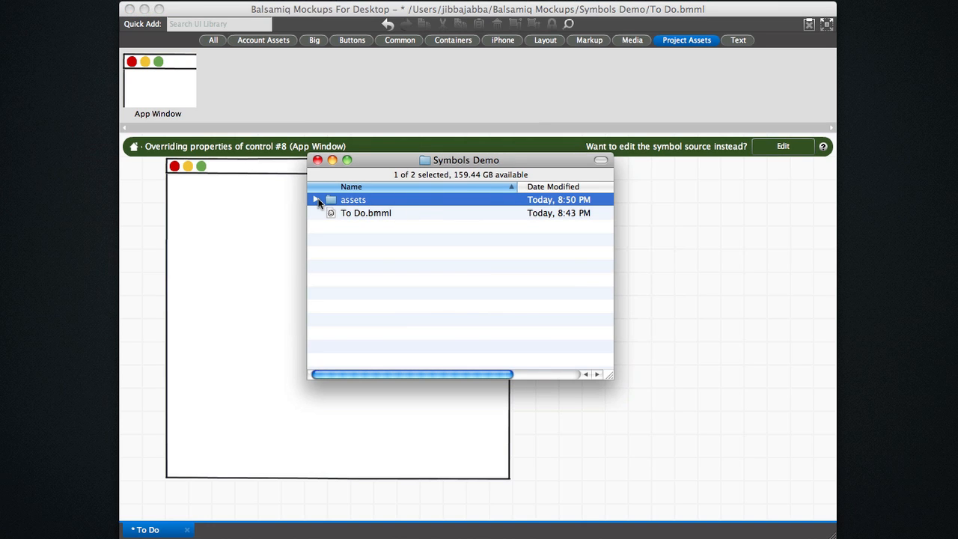
{"action": "left_click", "coordinate": [315, 201]}
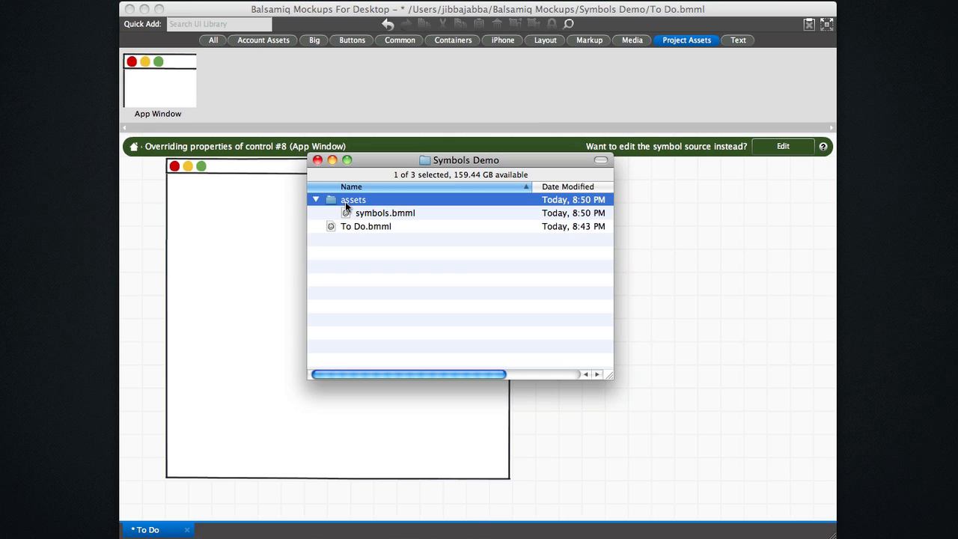
{"action": "mouse_move", "coordinate": [351, 200]}
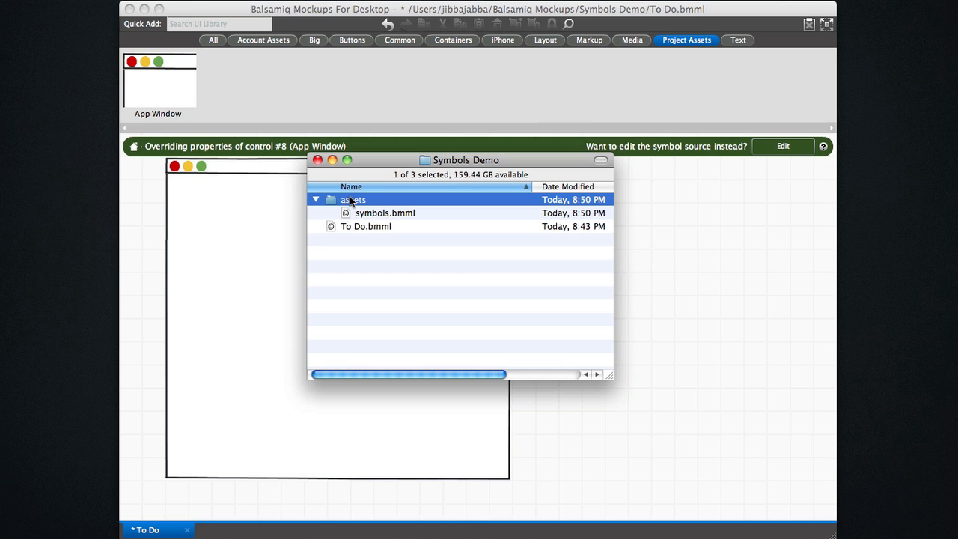
{"action": "mouse_move", "coordinate": [353, 233]}
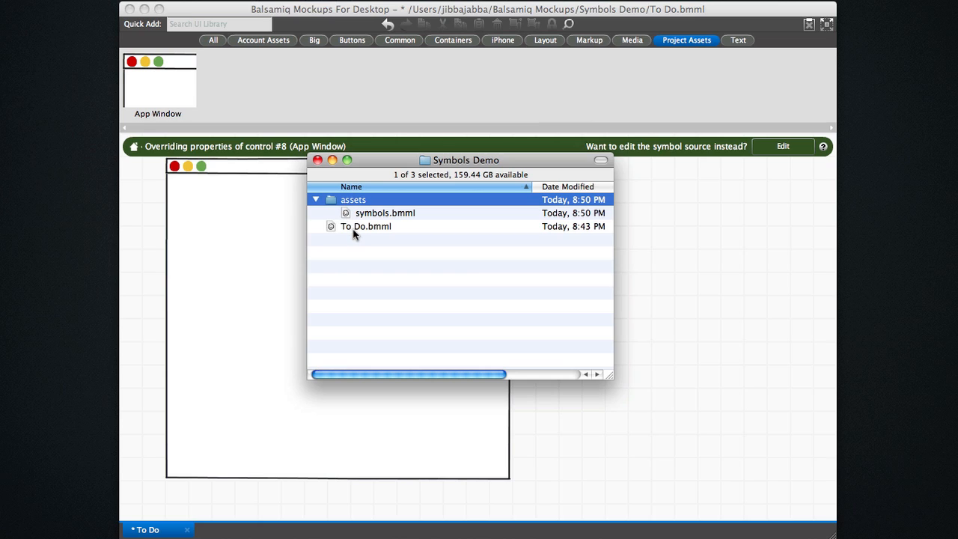
{"action": "mouse_move", "coordinate": [381, 216]}
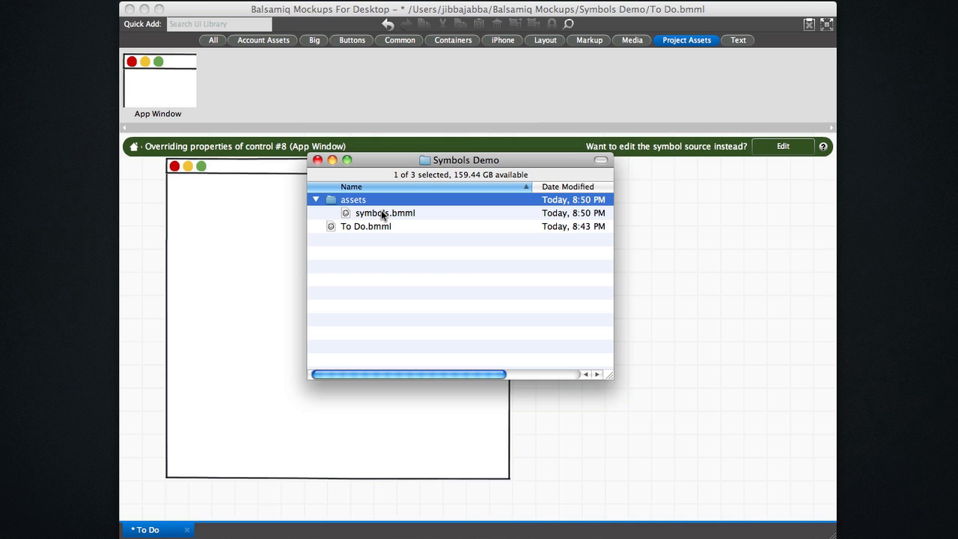
{"action": "mouse_move", "coordinate": [763, 236]}
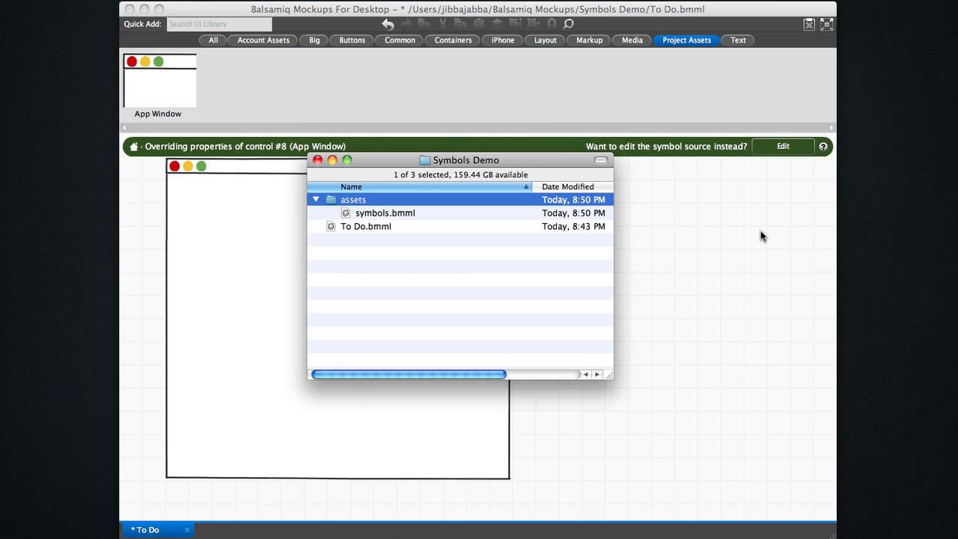
{"action": "left_click", "coordinate": [317, 159]}
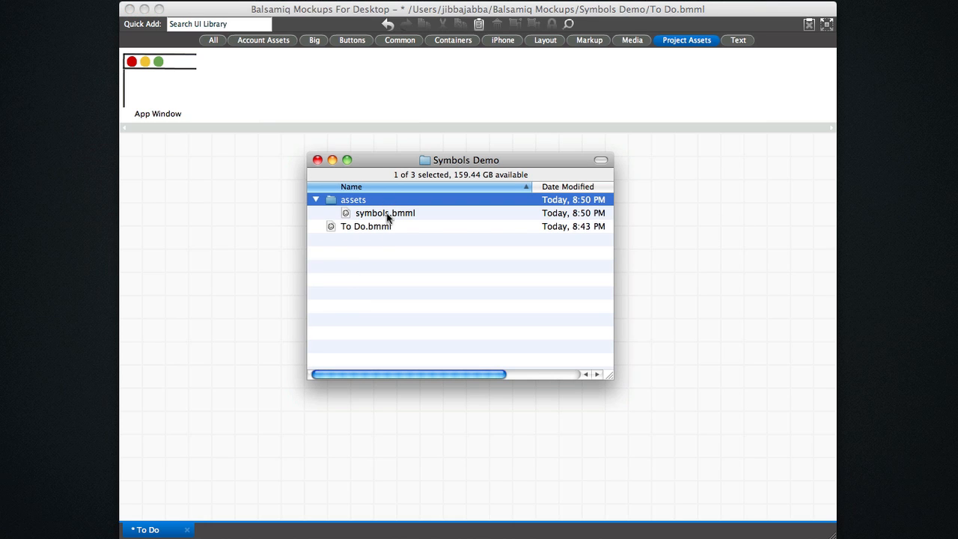
Create a new mockup and save it as To Do App Library in the assets folder.
{"action": "left_click", "coordinate": [386, 213]}
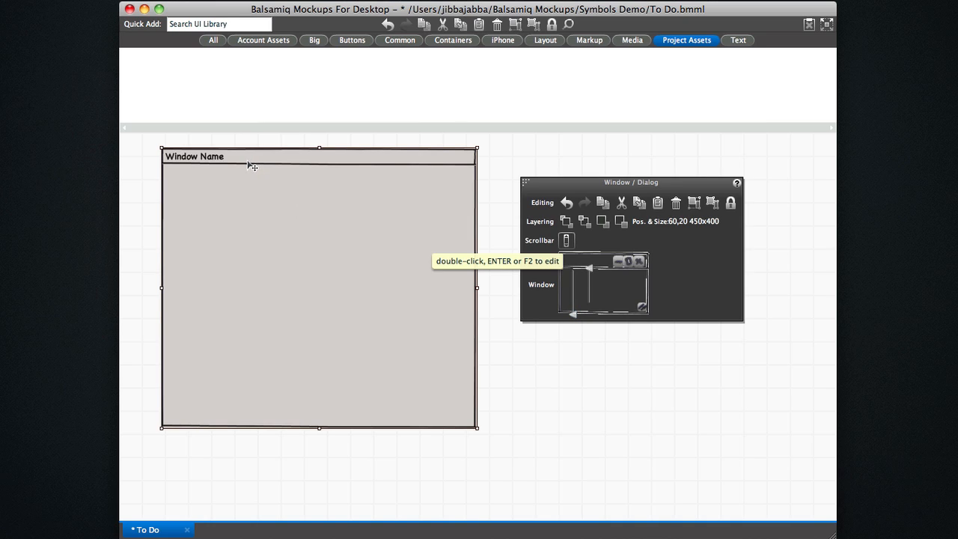
{"action": "double_click", "coordinate": [195, 155]}
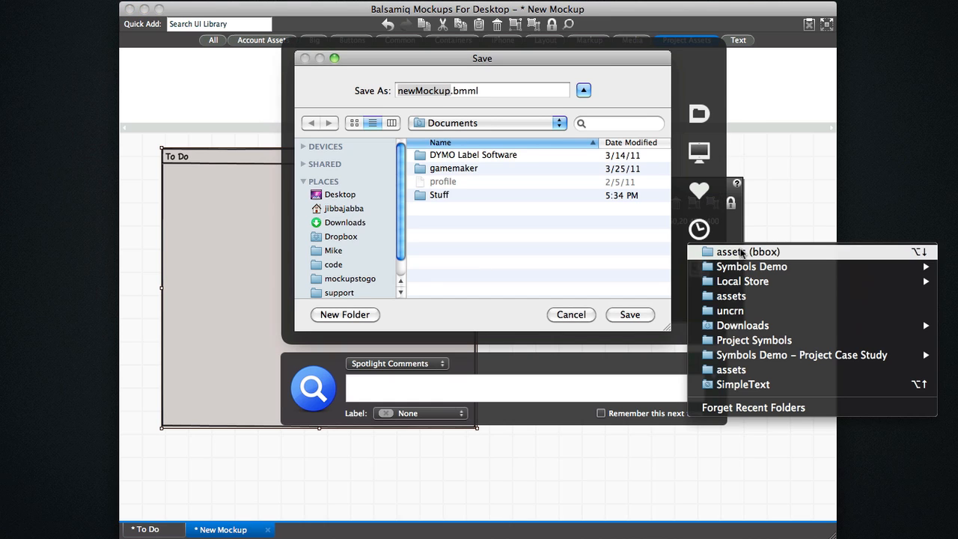
{"action": "left_click", "coordinate": [751, 266]}
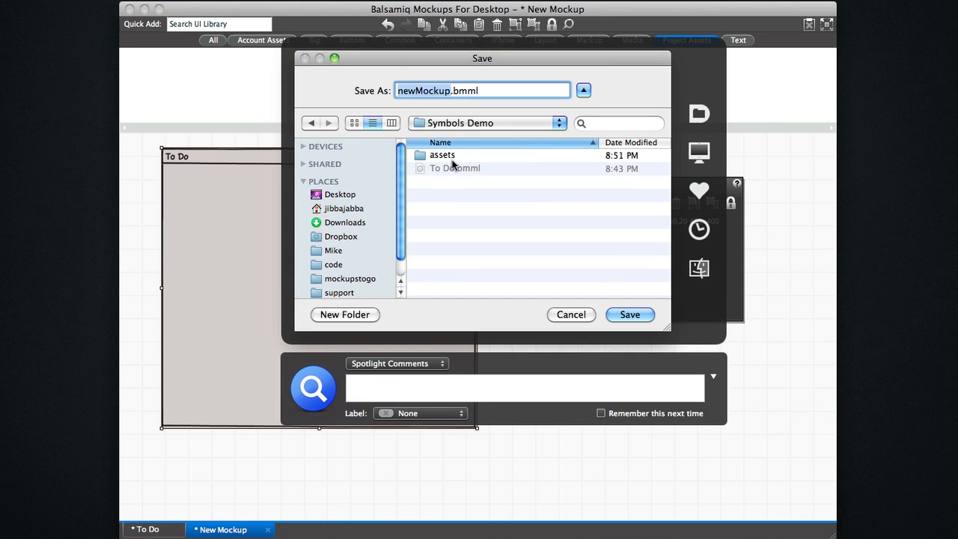
{"action": "double_click", "coordinate": [442, 154]}
{"action": "type", "text": "To Do"}
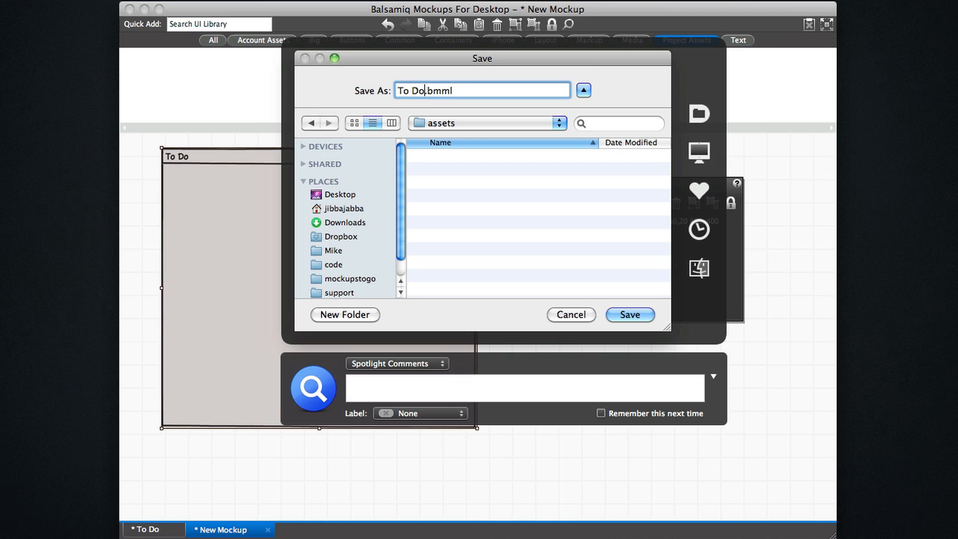
{"action": "key", "text": "Backspace"}
{"action": "type", "text": " App Libr"}
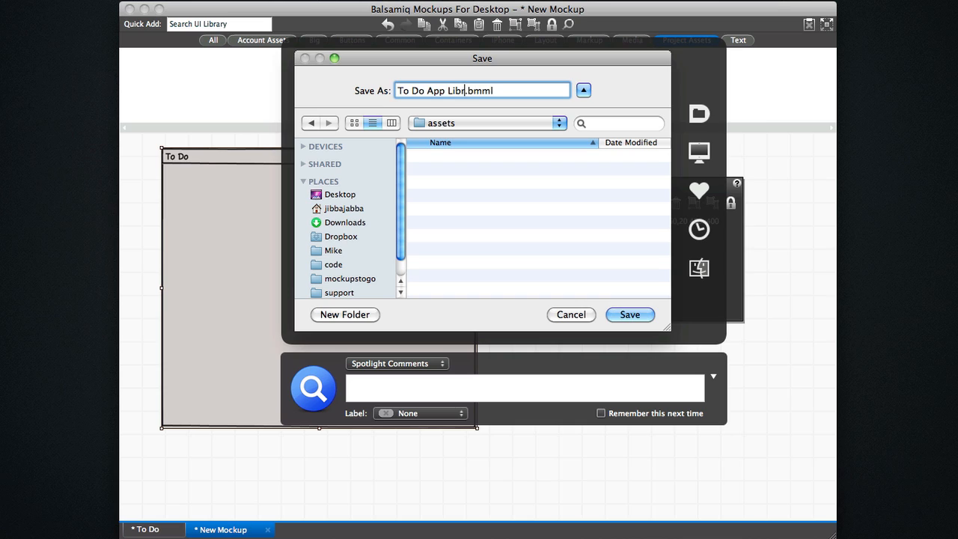
{"action": "left_click", "coordinate": [628, 314]}
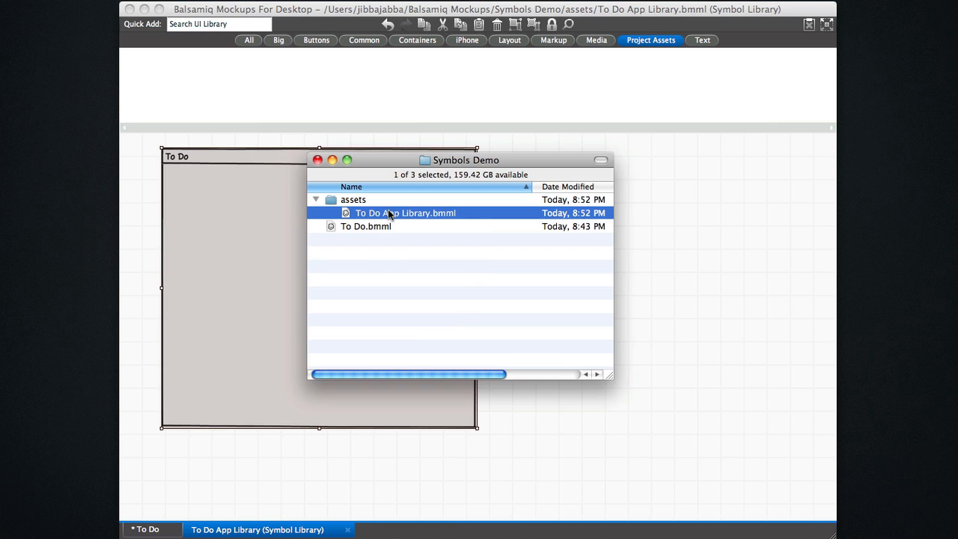
{"action": "mouse_move", "coordinate": [436, 189]}
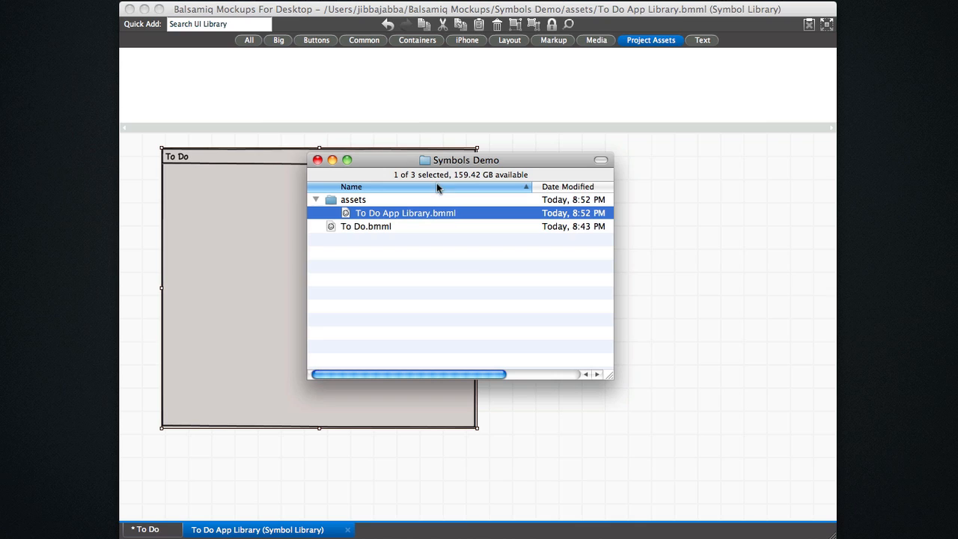
{"action": "mouse_move", "coordinate": [649, 40]}
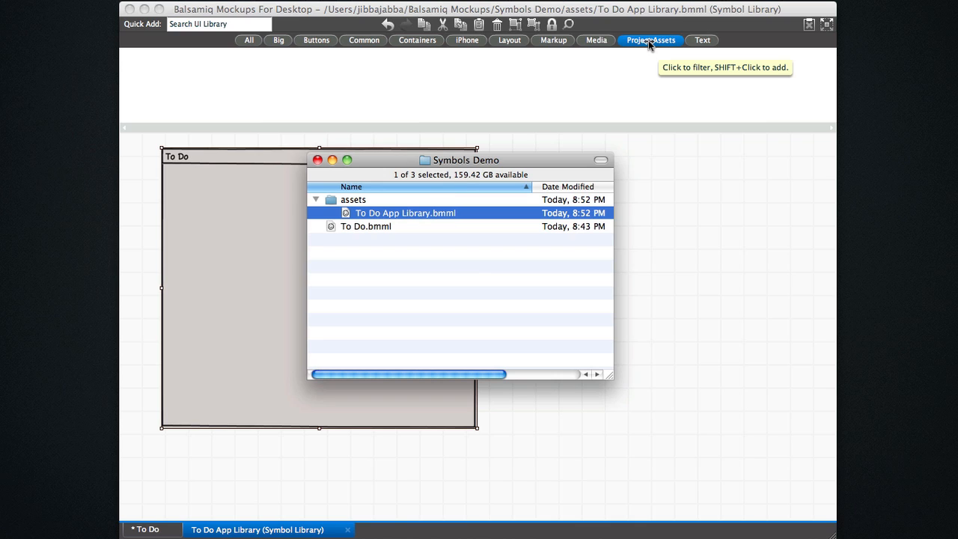
{"action": "mouse_move", "coordinate": [688, 211]}
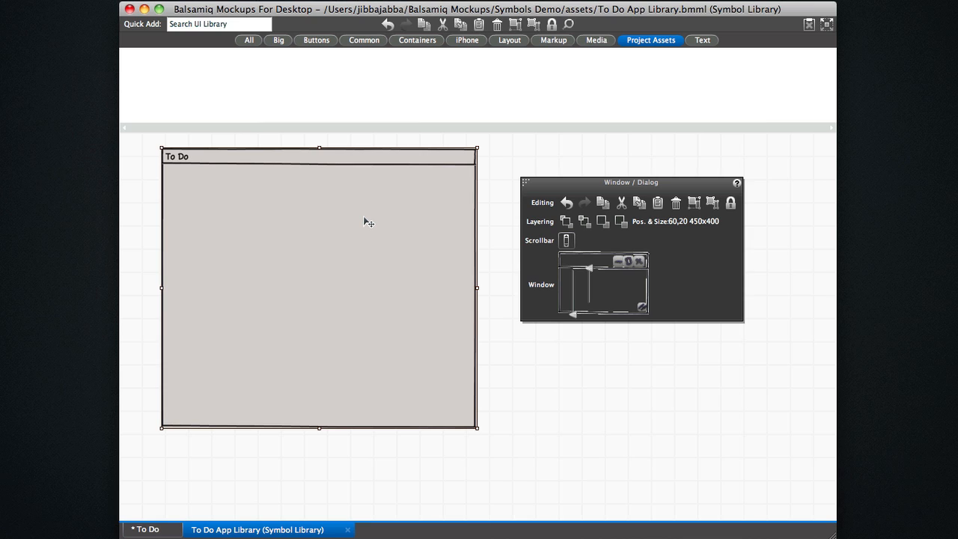
Add a Title headline and a To Do/Starred/Done button bar, grouped with the window as App Window.
{"action": "left_click", "coordinate": [219, 24]}
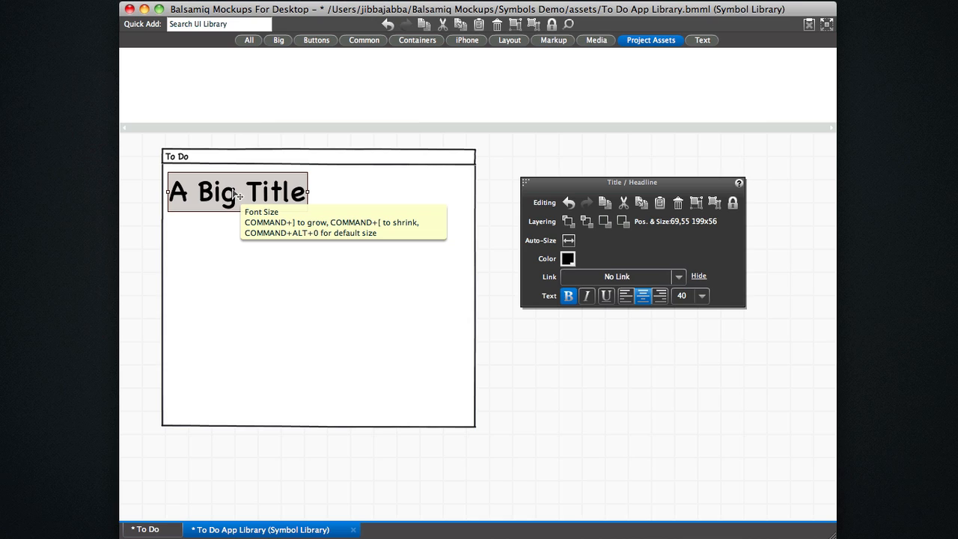
{"action": "double_click", "coordinate": [236, 191]}
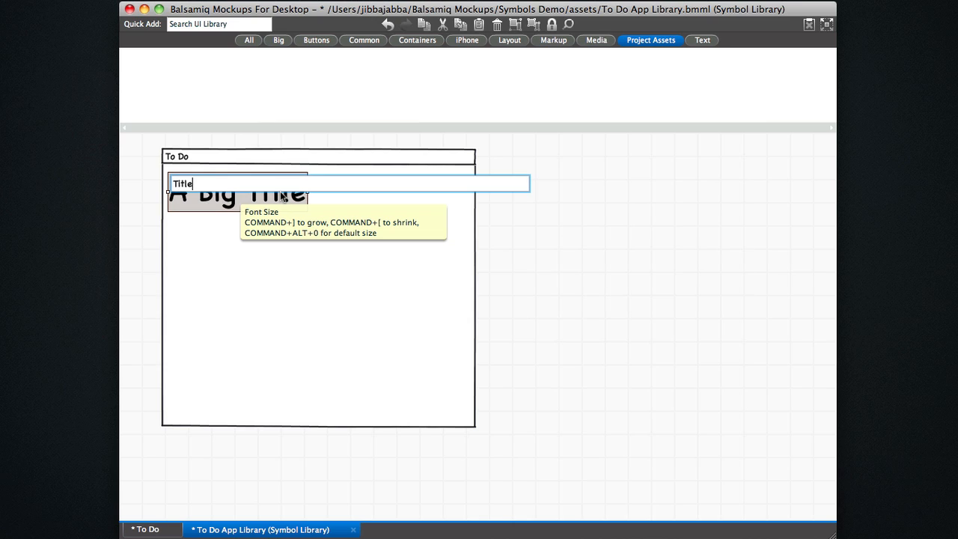
{"action": "type", "text": "butt"}
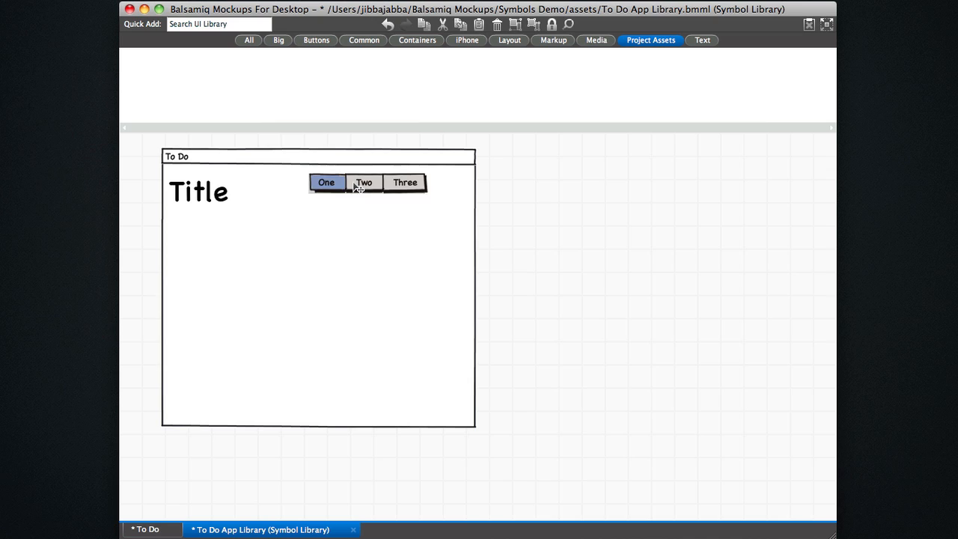
{"action": "left_click", "coordinate": [367, 183]}
{"action": "type", "text": "To"}
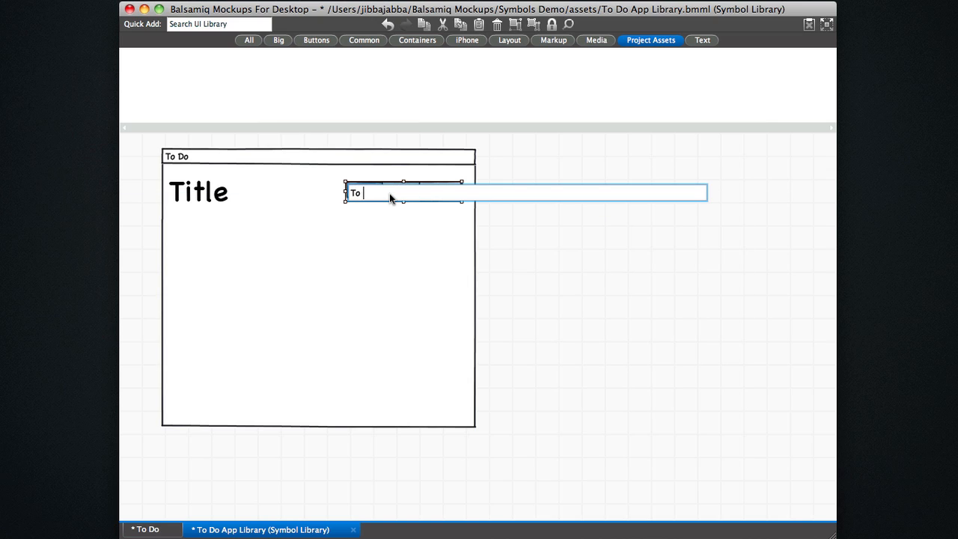
{"action": "type", "text": "Do,"}
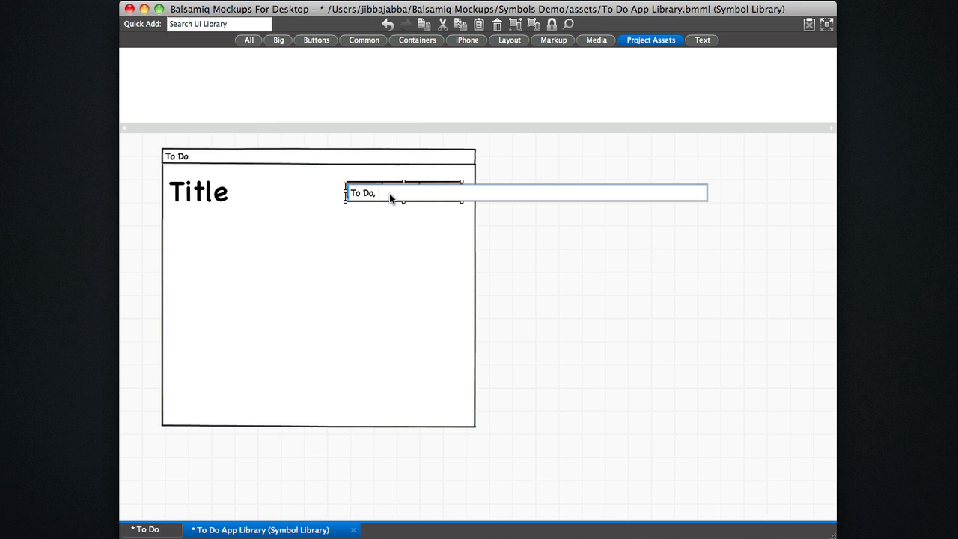
{"action": "type", "text": "Starre"}
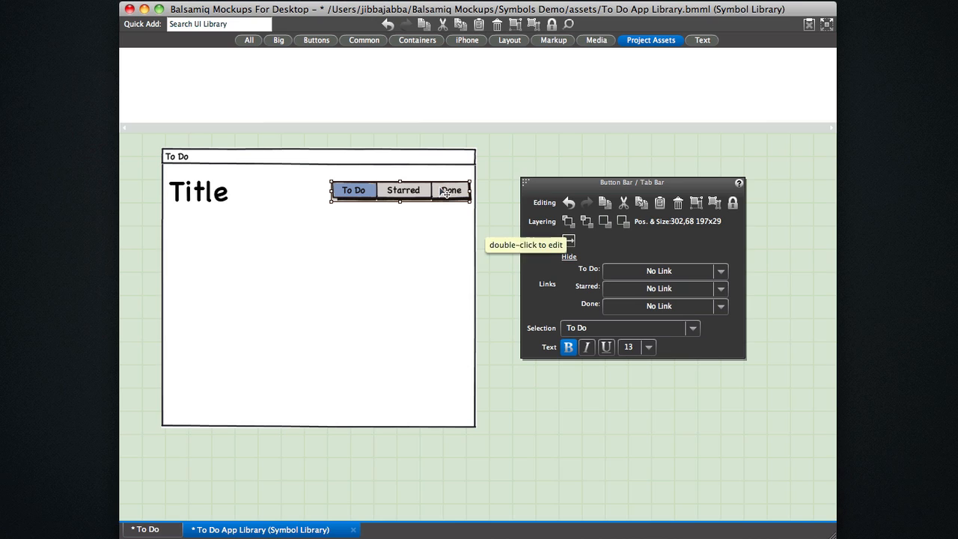
{"action": "mouse_move", "coordinate": [582, 323]}
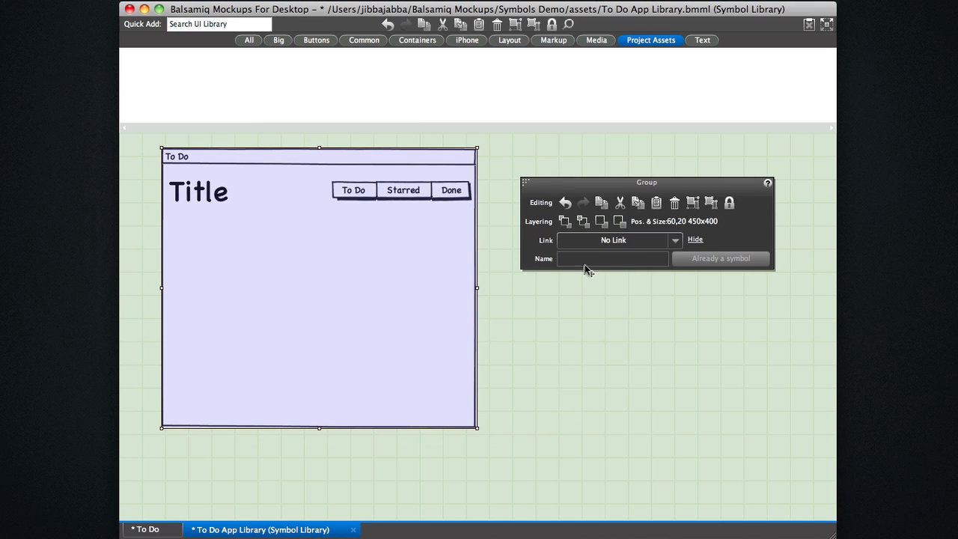
{"action": "type", "text": "App Window"}
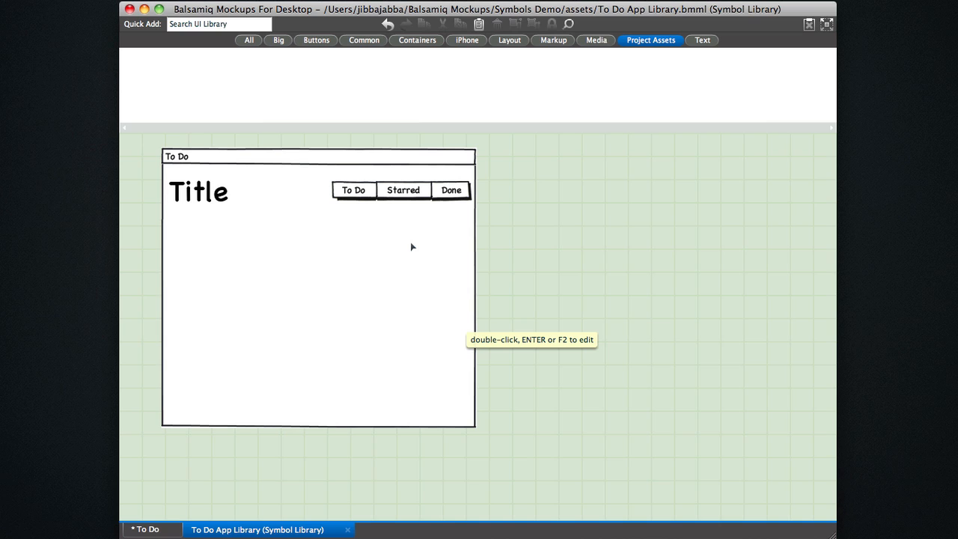
{"action": "mouse_move", "coordinate": [461, 271]}
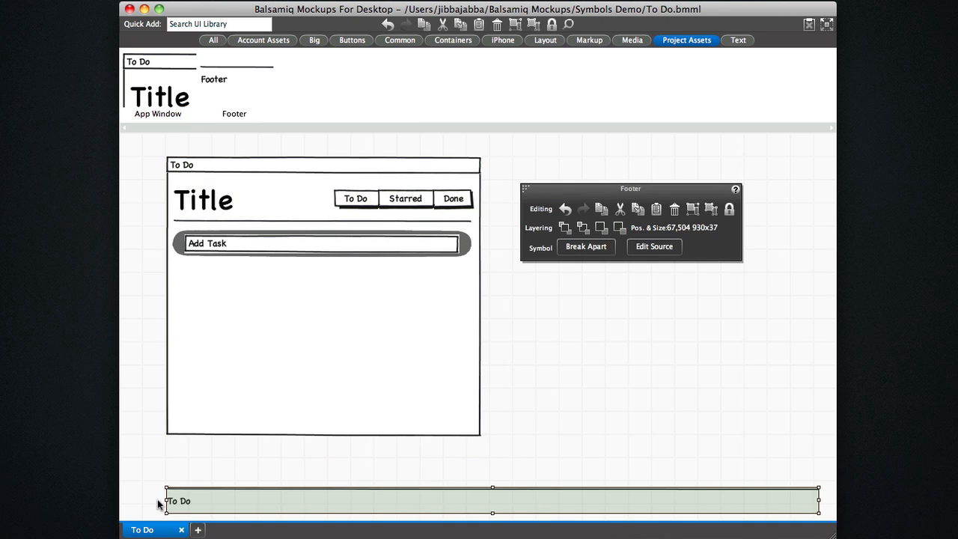
Place the App Window symbol, an Add Task field and a Footer symbol on the To Do mockup.
{"action": "left_click", "coordinate": [157, 465]}
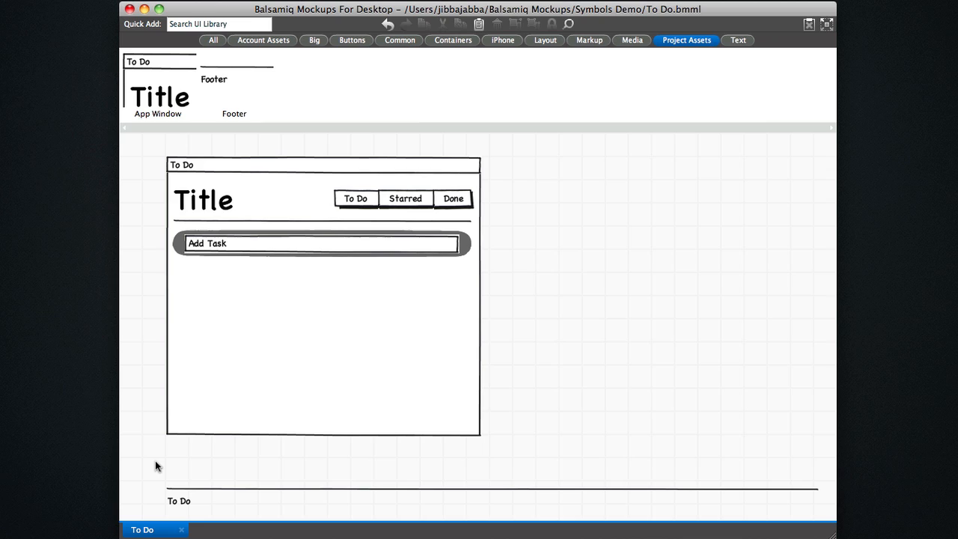
{"action": "mouse_move", "coordinate": [215, 479]}
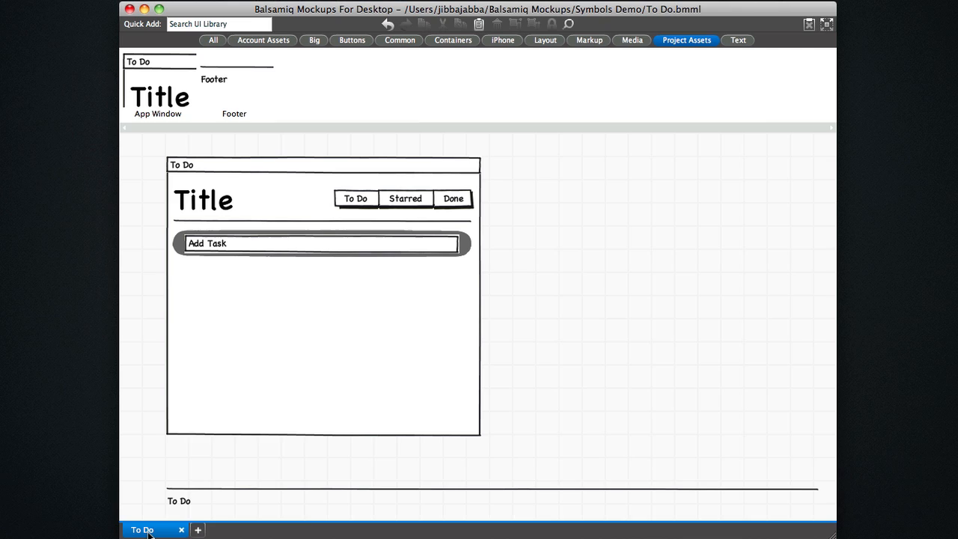
Clone the To Do mockup twice, saving the clones as Starred and Done.
{"action": "right_click", "coordinate": [143, 530]}
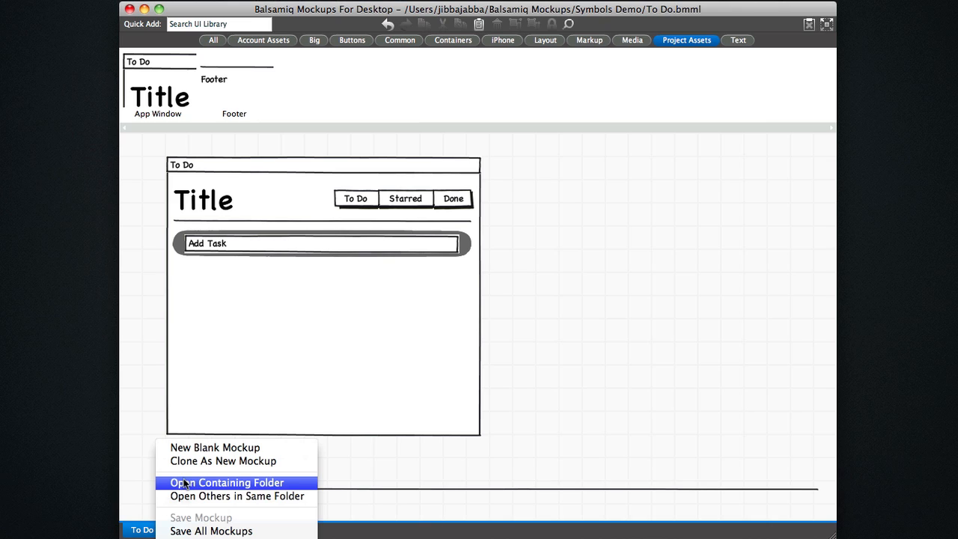
{"action": "mouse_move", "coordinate": [211, 529]}
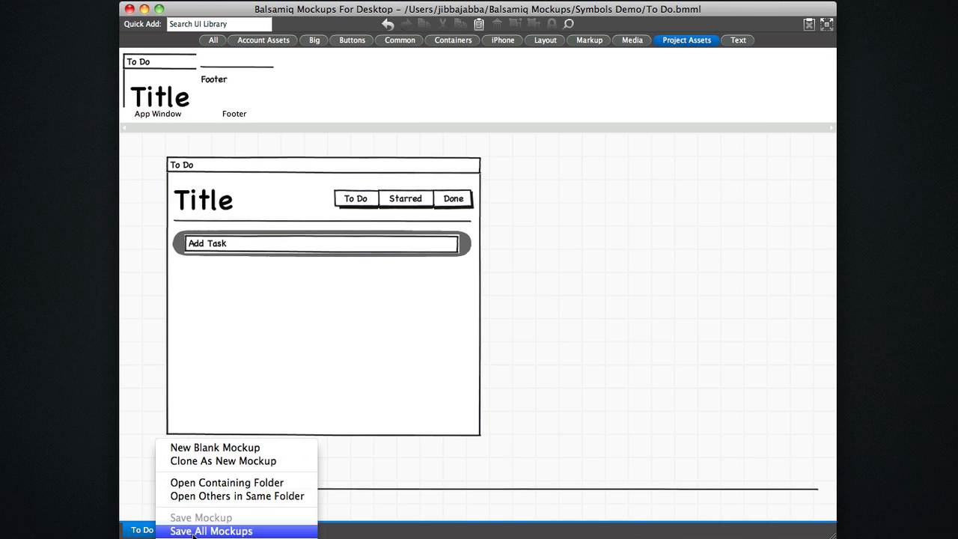
{"action": "mouse_move", "coordinate": [221, 460]}
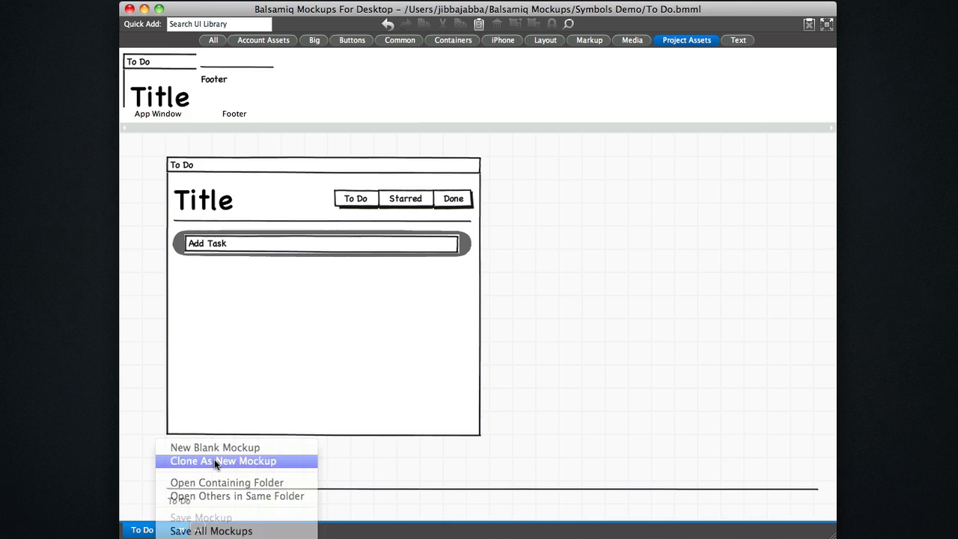
{"action": "left_click", "coordinate": [221, 461]}
{"action": "type", "text": "Starred"}
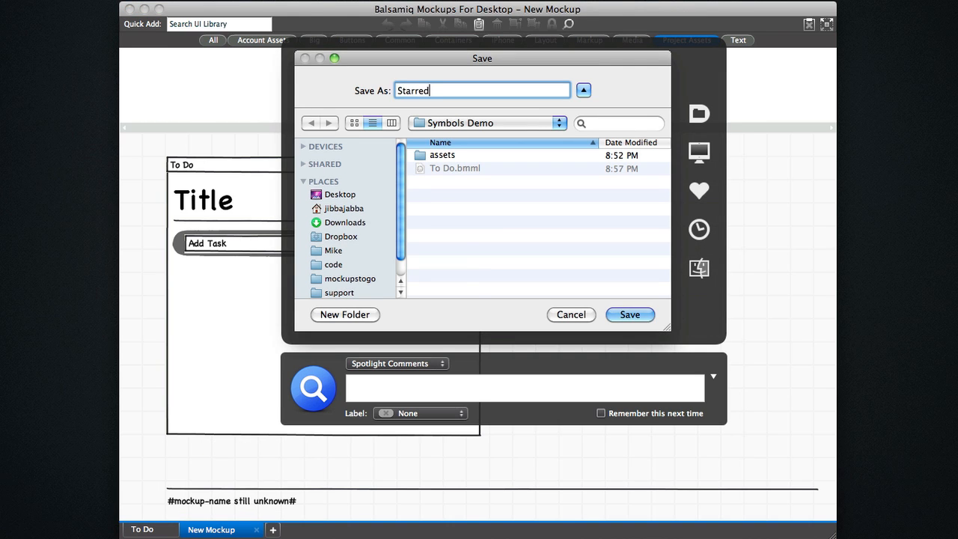
{"action": "left_click", "coordinate": [628, 314]}
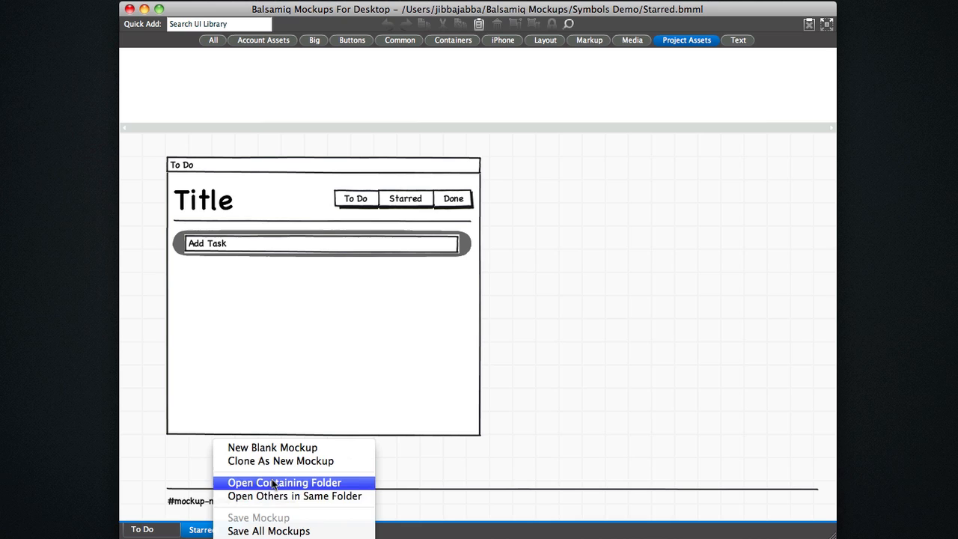
{"action": "left_click", "coordinate": [272, 446]}
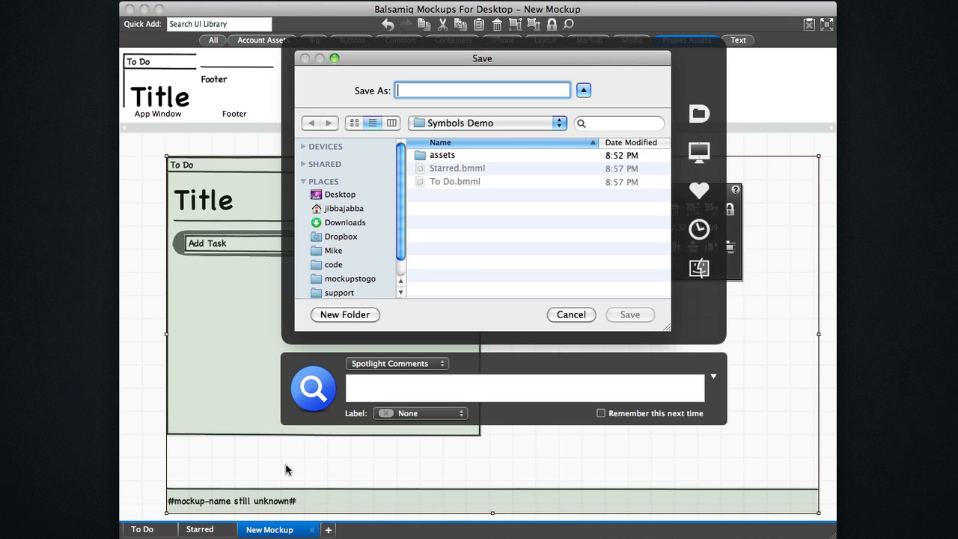
{"action": "left_click", "coordinate": [628, 314]}
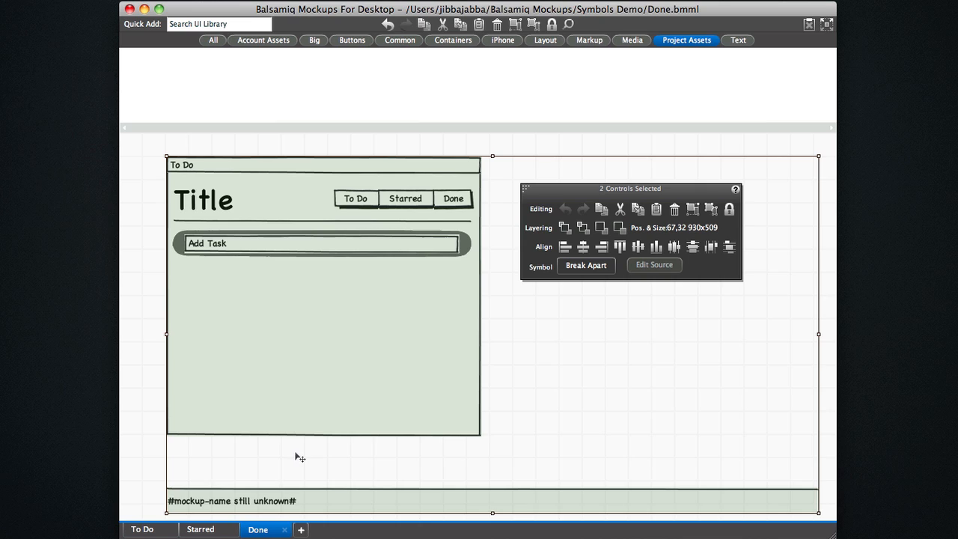
{"action": "mouse_move", "coordinate": [201, 370]}
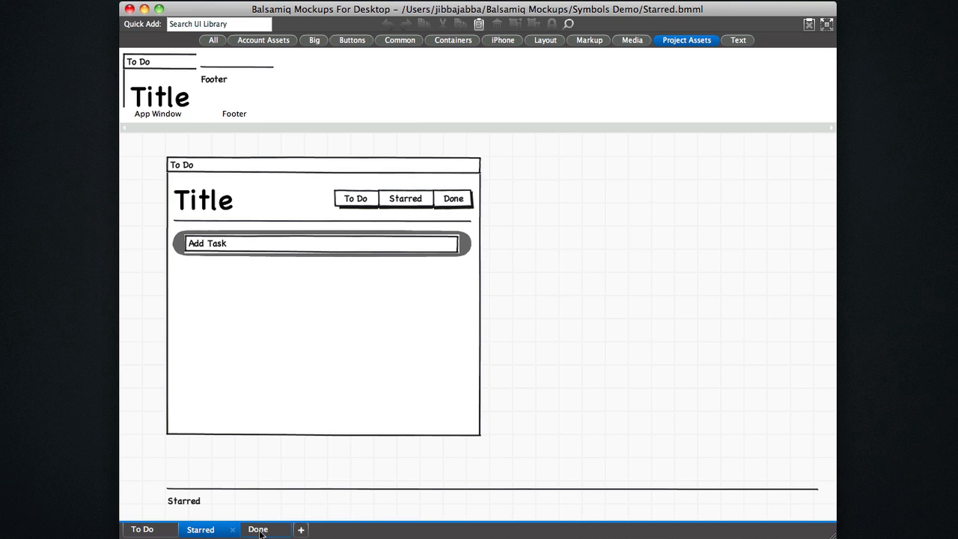
Switch between the Done and To Do mockups to review the cloned pages.
{"action": "left_click", "coordinate": [258, 529]}
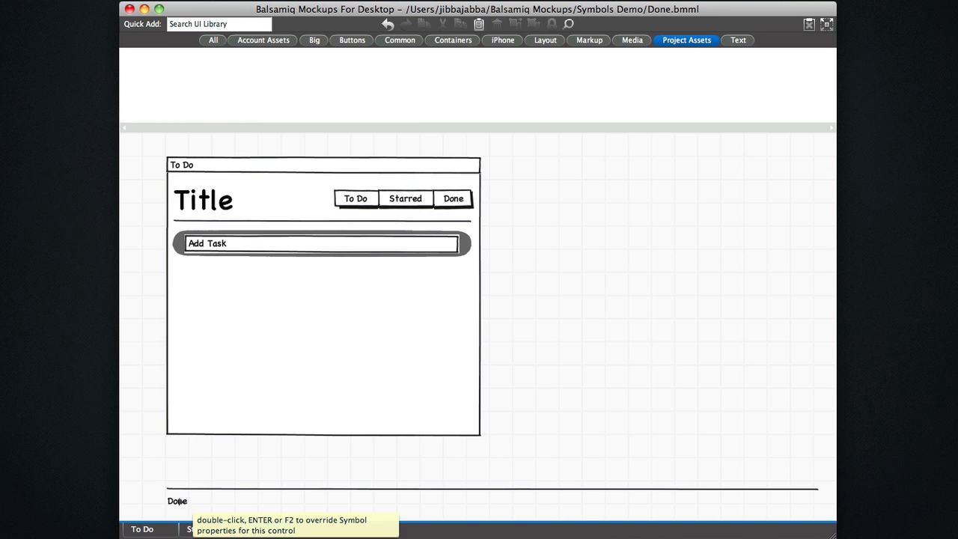
{"action": "left_click", "coordinate": [142, 529]}
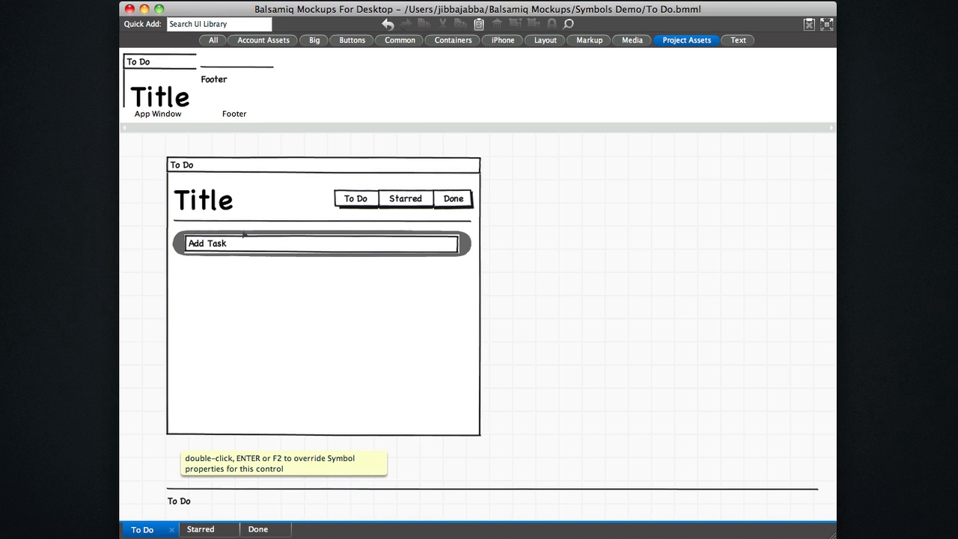
{"action": "mouse_move", "coordinate": [158, 97]}
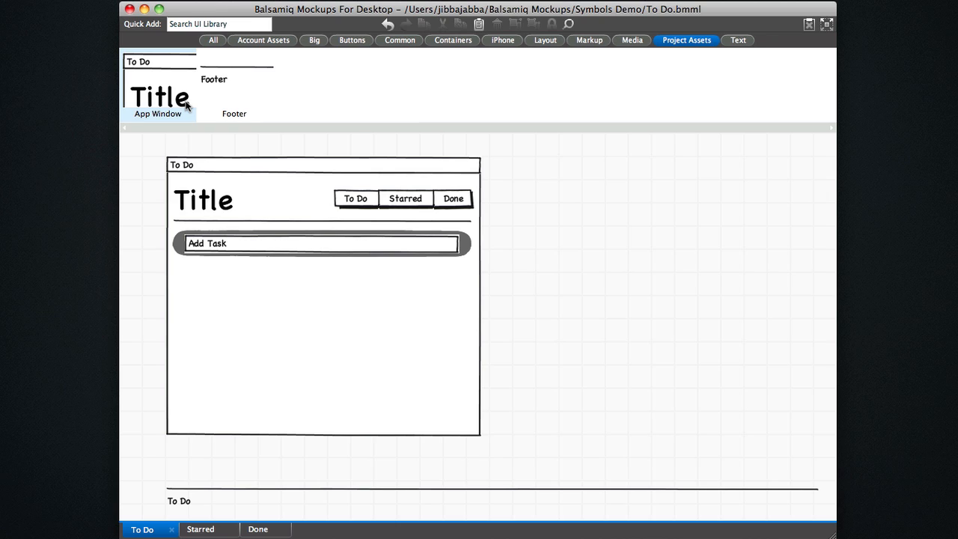
{"action": "mouse_move", "coordinate": [202, 200]}
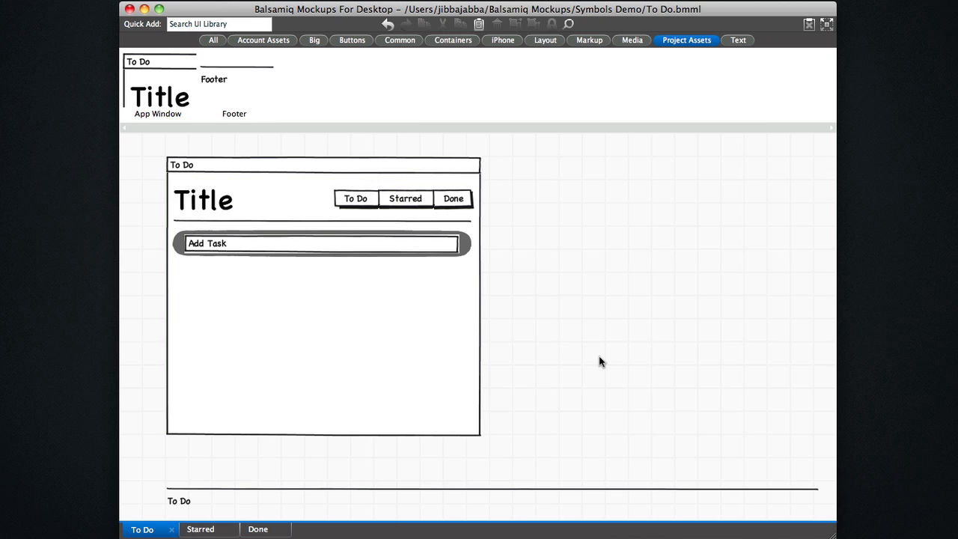
{"action": "mouse_move", "coordinate": [486, 314]}
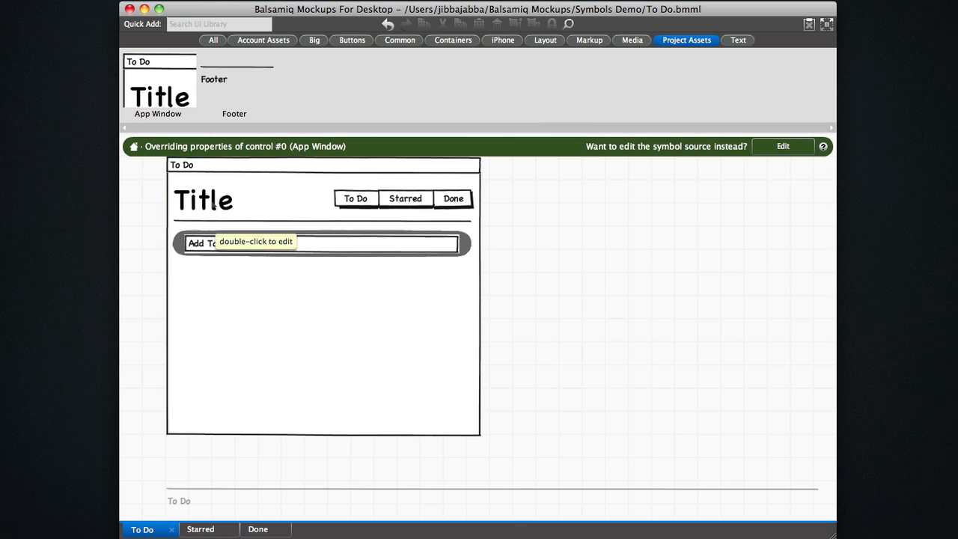
{"action": "mouse_move", "coordinate": [395, 160]}
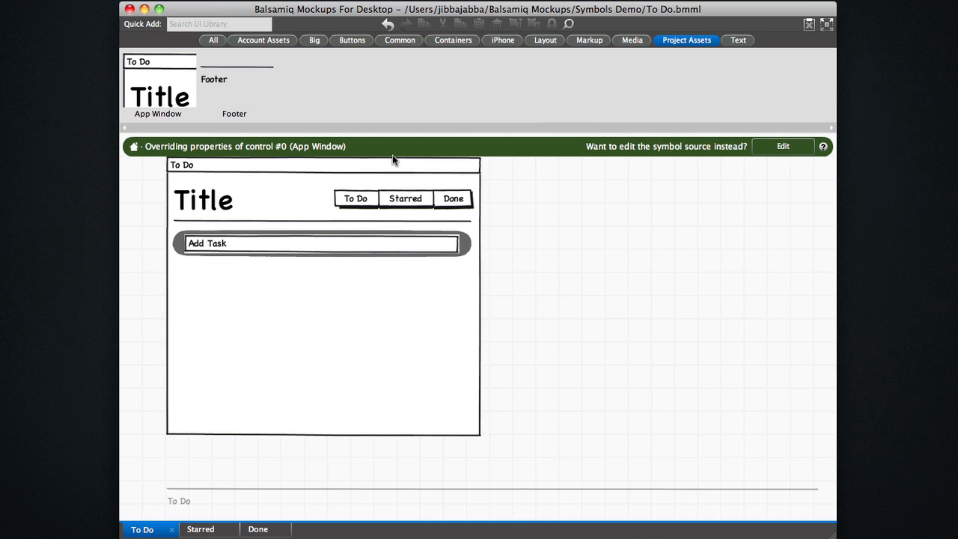
{"action": "mouse_move", "coordinate": [383, 168]}
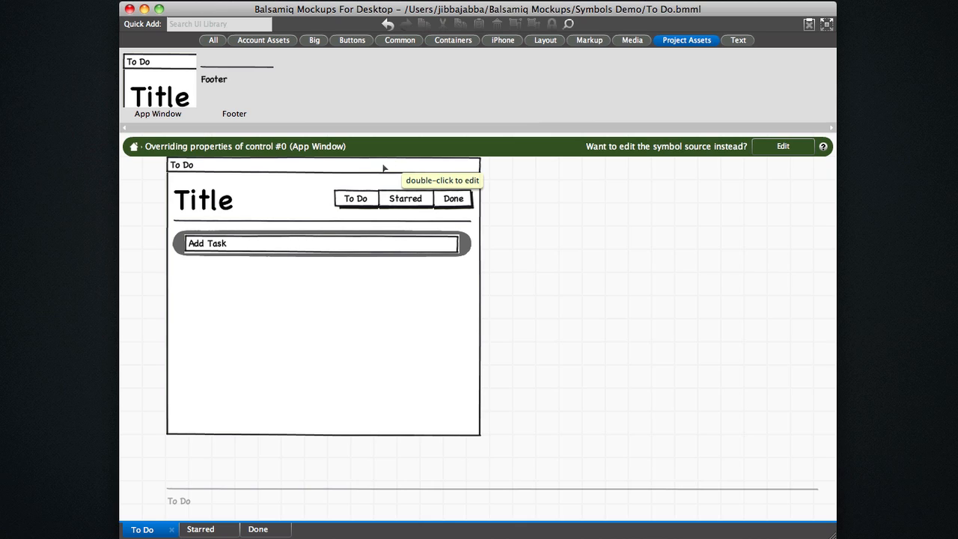
{"action": "mouse_move", "coordinate": [239, 220]}
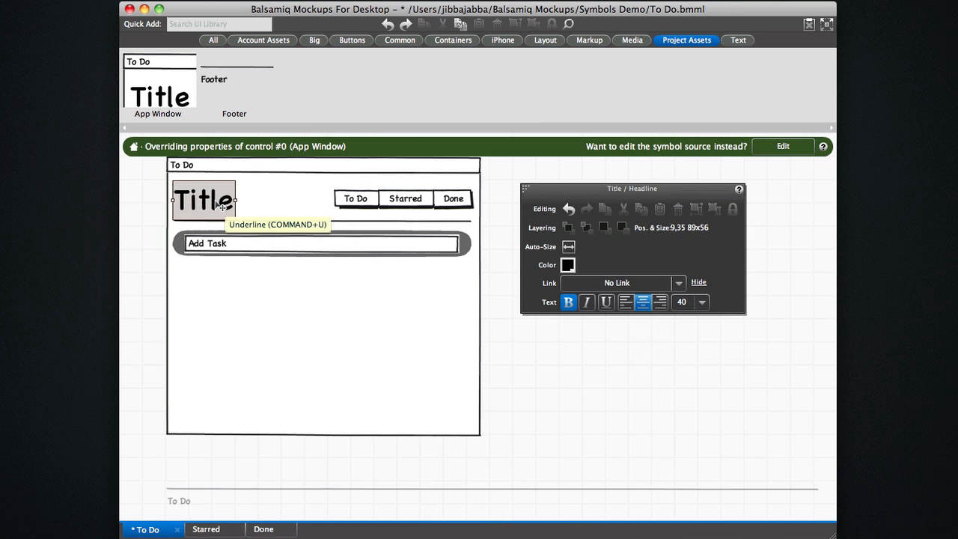
Override the instance header to read To Do and set the To Do tab as selected.
{"action": "double_click", "coordinate": [203, 198]}
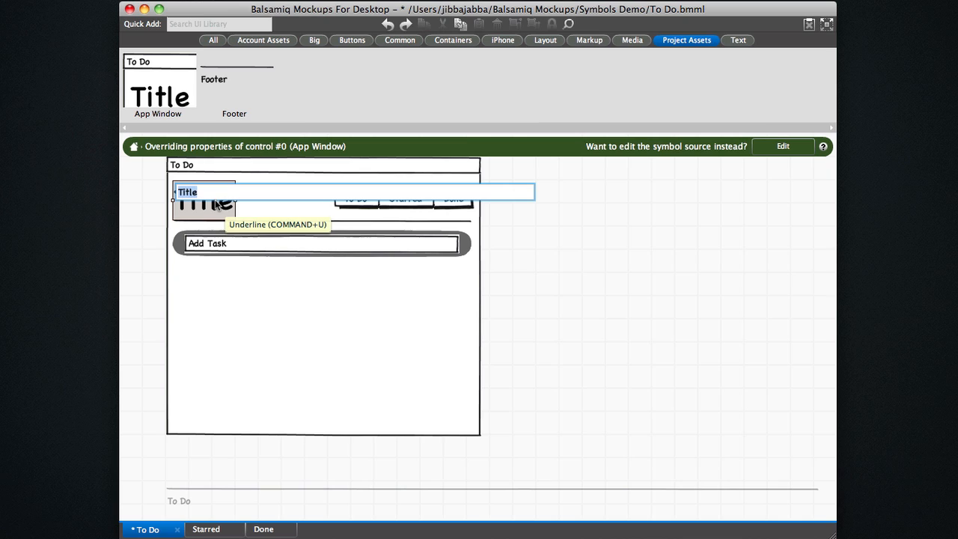
{"action": "type", "text": "To Do"}
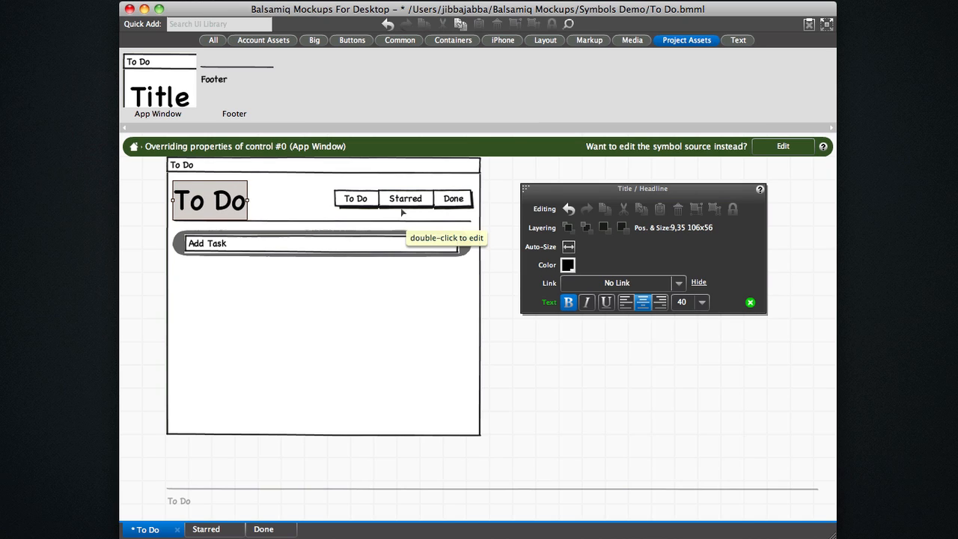
{"action": "left_click", "coordinate": [404, 198]}
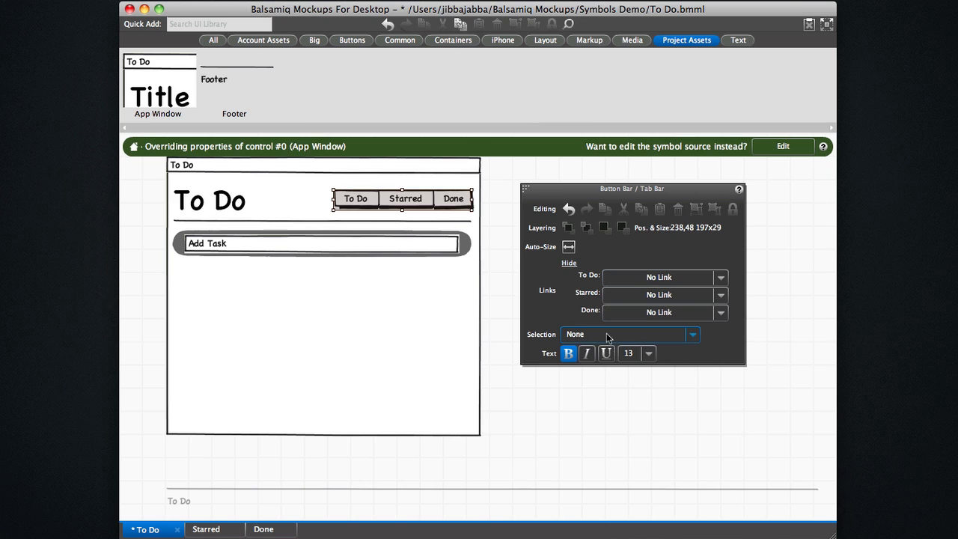
{"action": "left_click", "coordinate": [692, 335]}
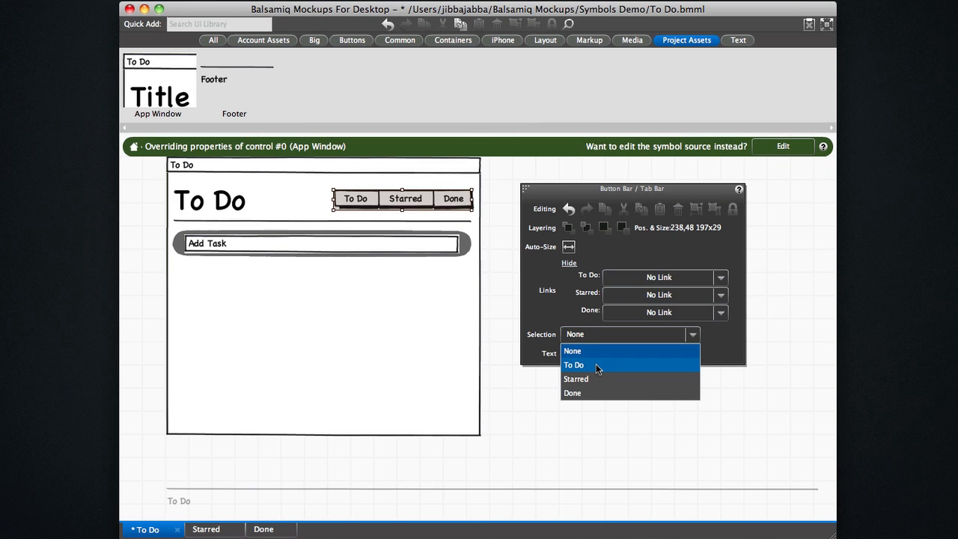
{"action": "mouse_move", "coordinate": [576, 365]}
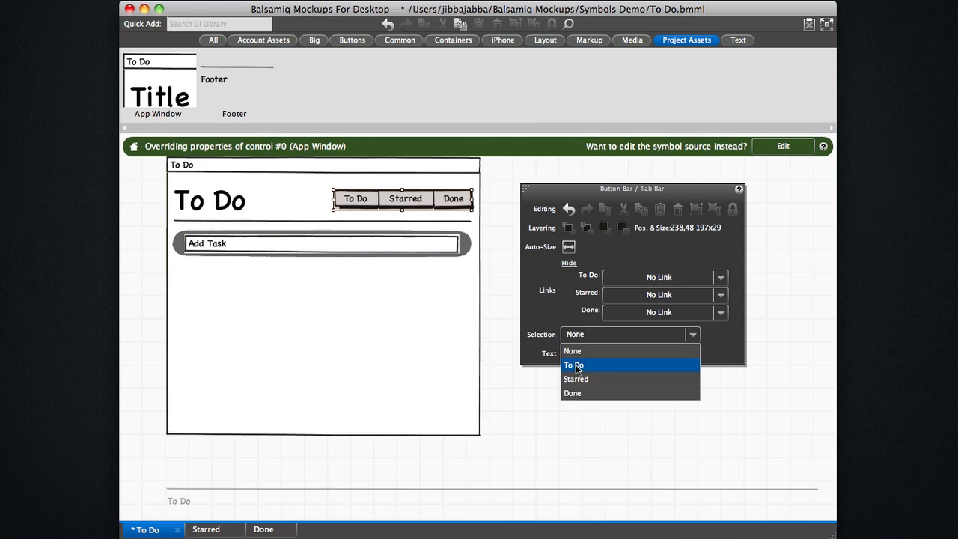
{"action": "left_click", "coordinate": [573, 365]}
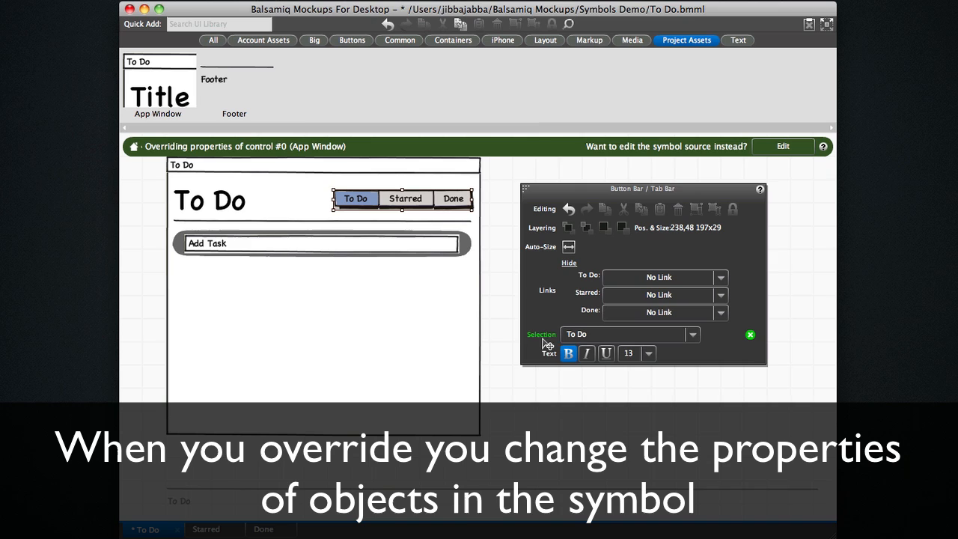
{"action": "mouse_move", "coordinate": [763, 344]}
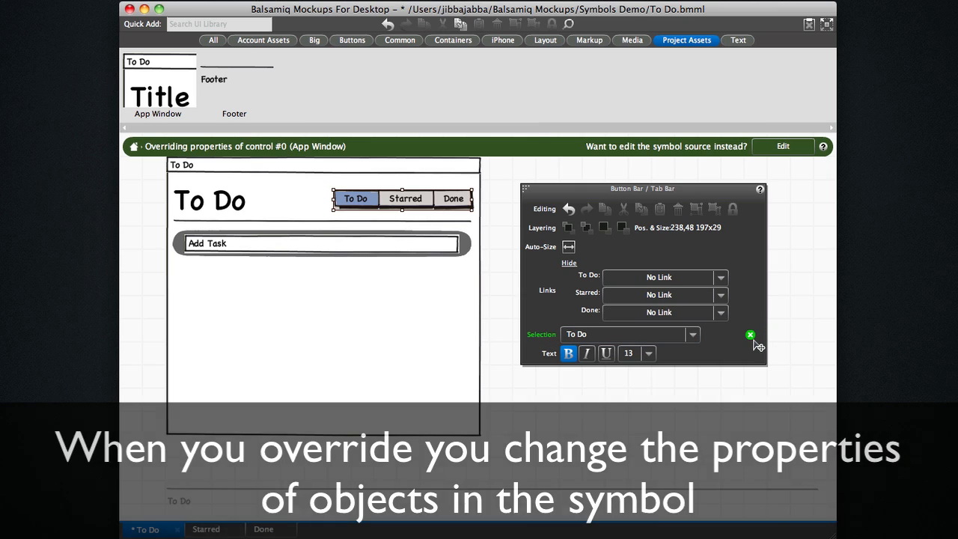
{"action": "mouse_move", "coordinate": [751, 335]}
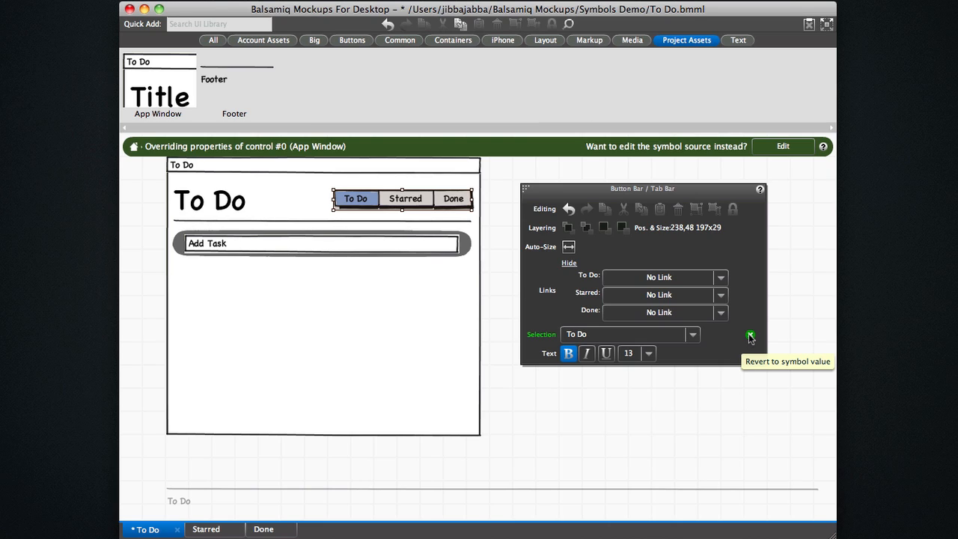
Revert the selected-tab override, then set To Do as the selected tab again.
{"action": "left_click", "coordinate": [749, 335]}
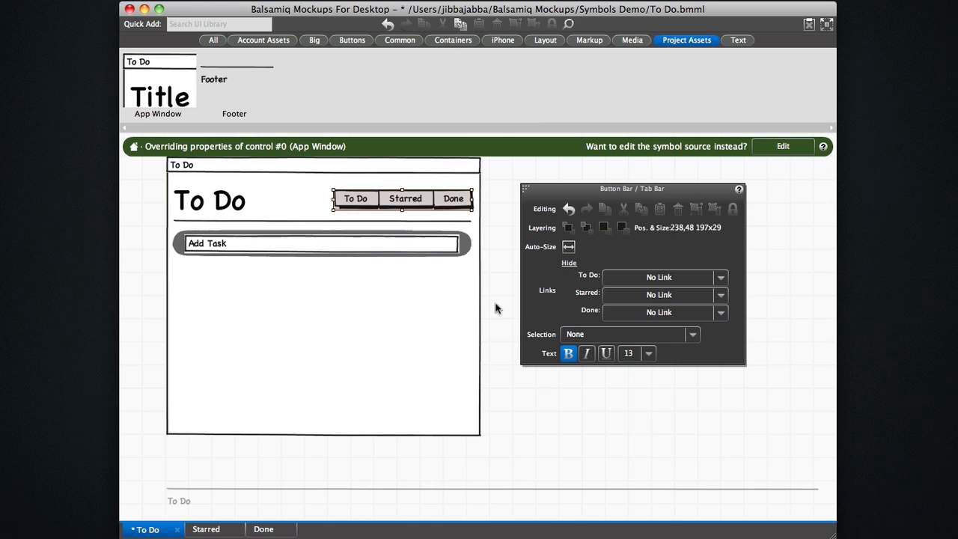
{"action": "left_click", "coordinate": [691, 334]}
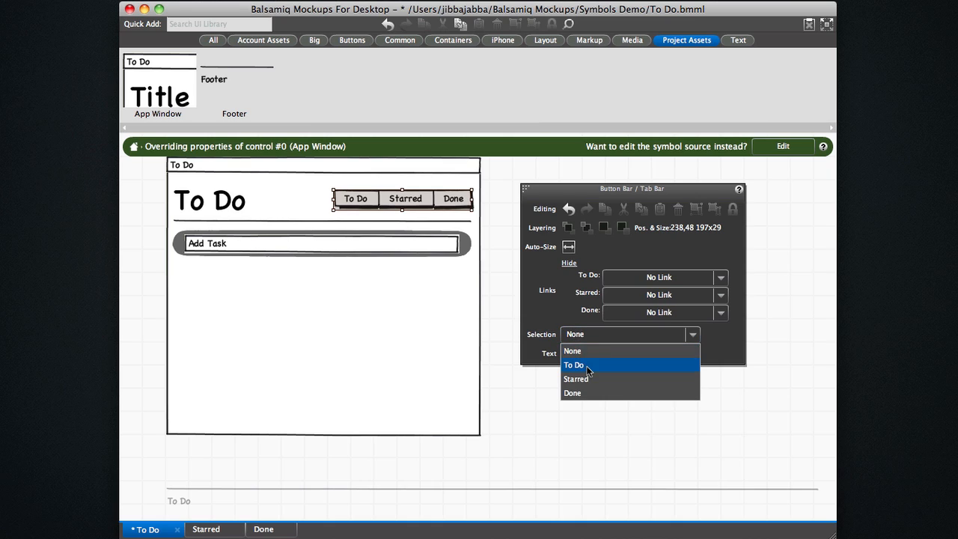
{"action": "left_click", "coordinate": [574, 365]}
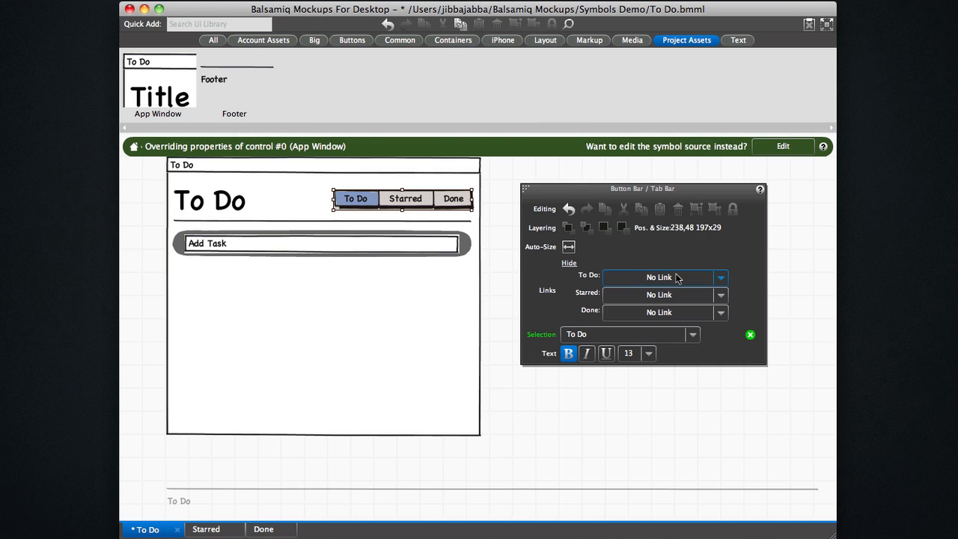
{"action": "mouse_move", "coordinate": [739, 237]}
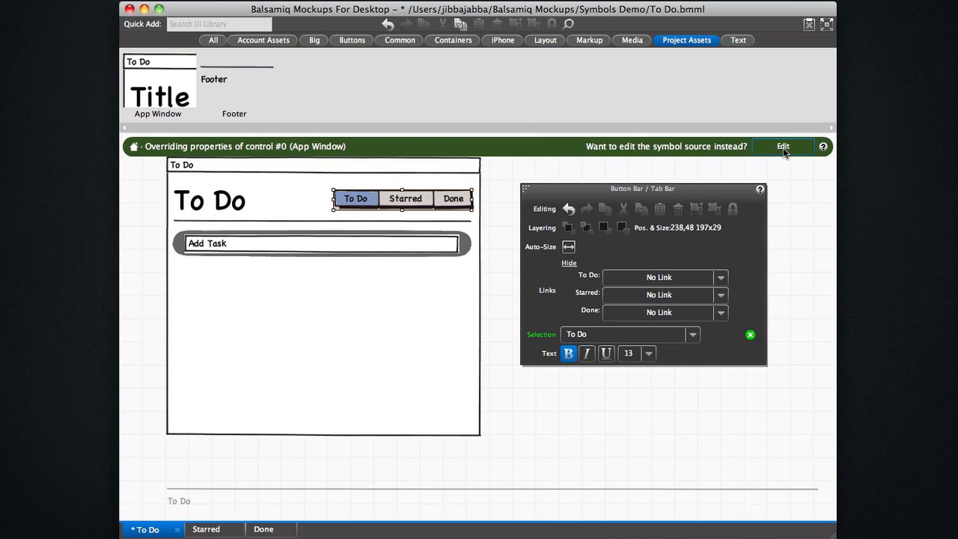
In the symbol source, link the To Do and Starred tabs to their matching pages.
{"action": "left_click", "coordinate": [783, 146]}
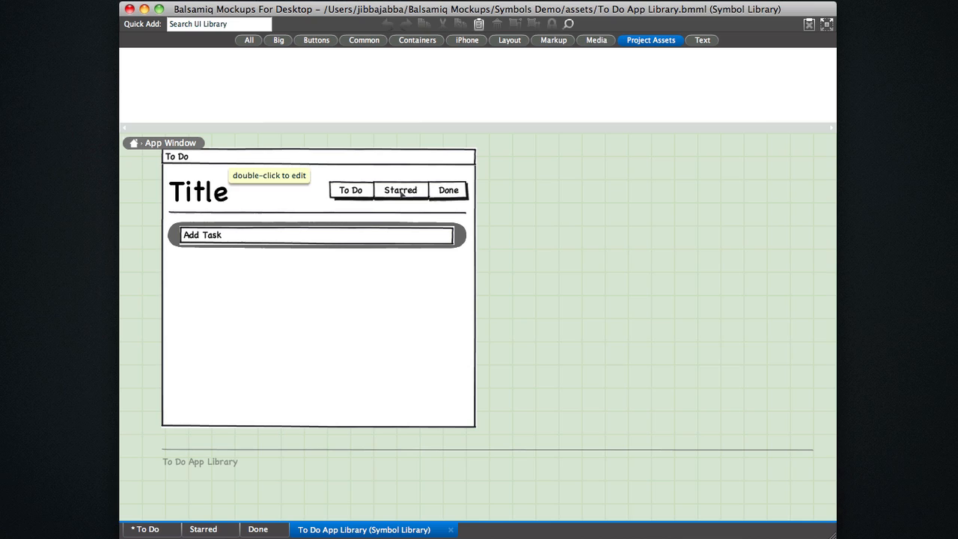
{"action": "left_click", "coordinate": [401, 189]}
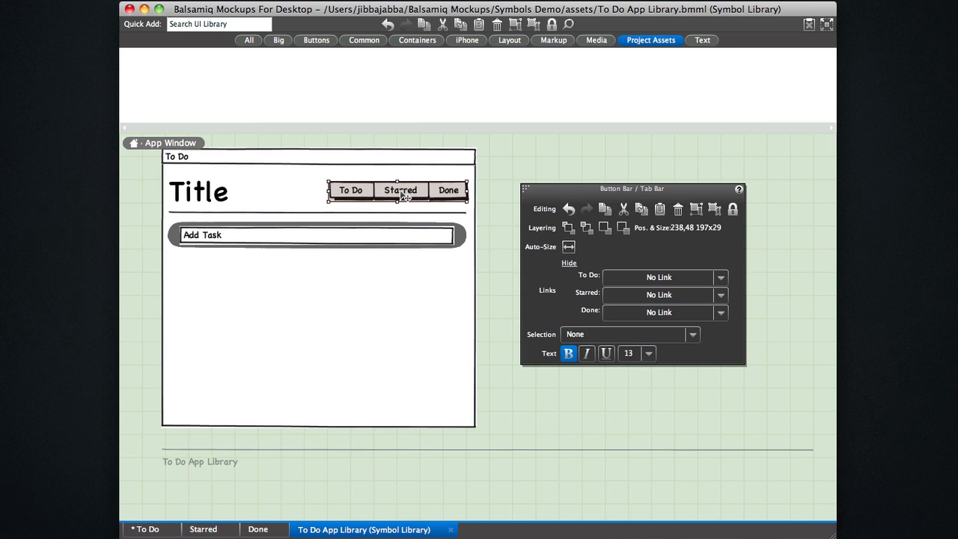
{"action": "mouse_move", "coordinate": [696, 262]}
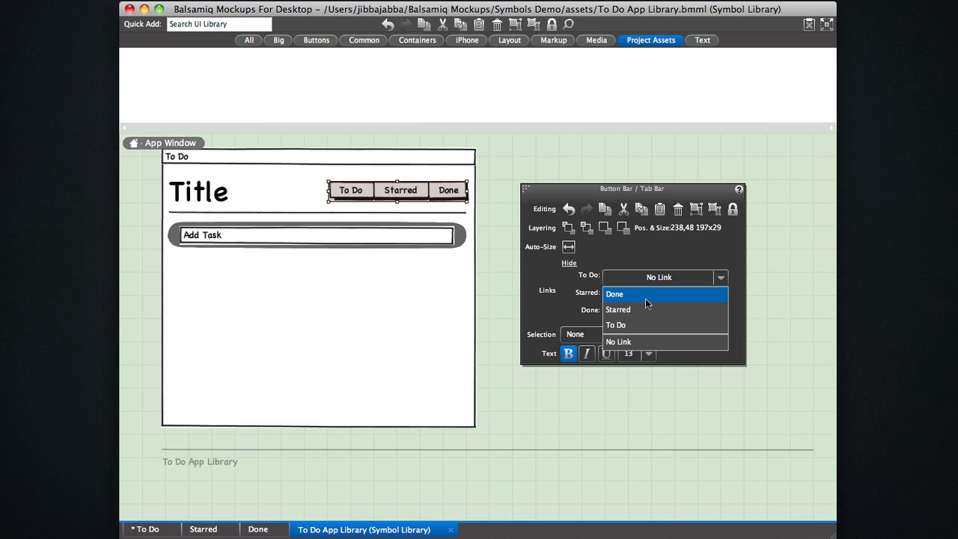
{"action": "left_click", "coordinate": [615, 323]}
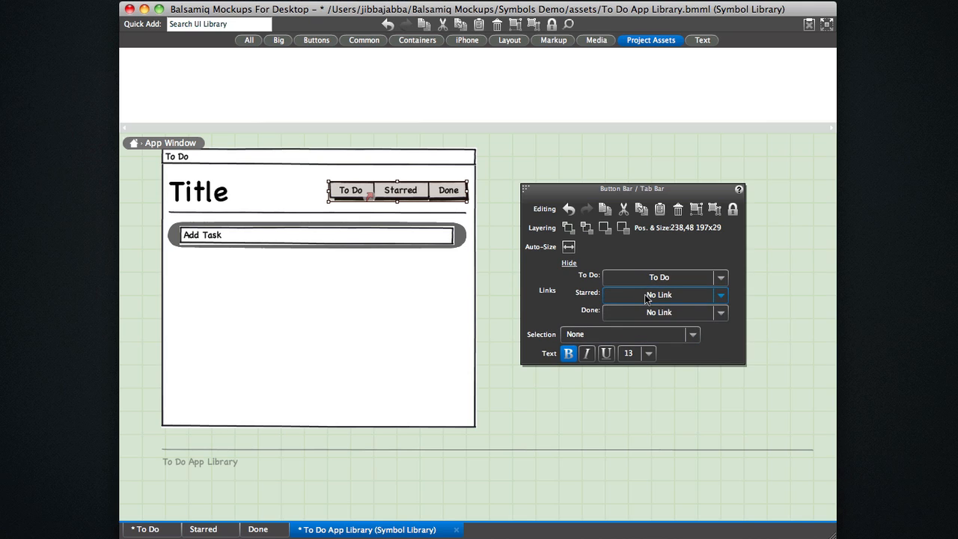
{"action": "left_click", "coordinate": [718, 293]}
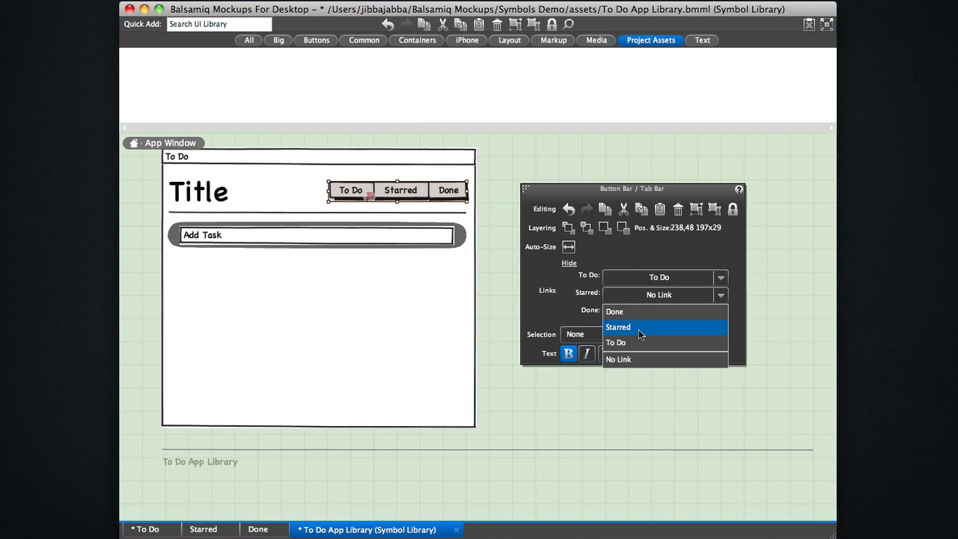
{"action": "left_click", "coordinate": [616, 326]}
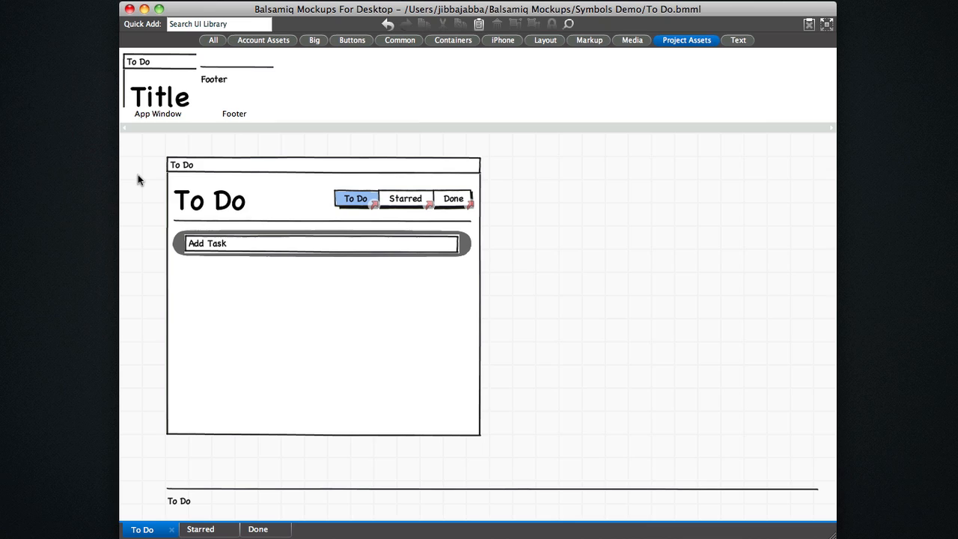
On the Starred mockup, override the symbol's header title to read Starred.
{"action": "left_click", "coordinate": [200, 529]}
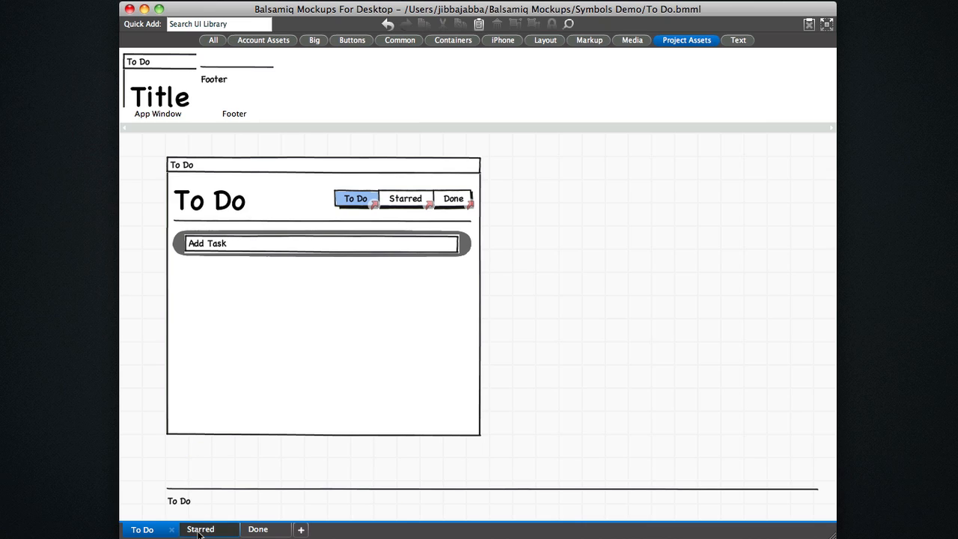
{"action": "left_click", "coordinate": [201, 529]}
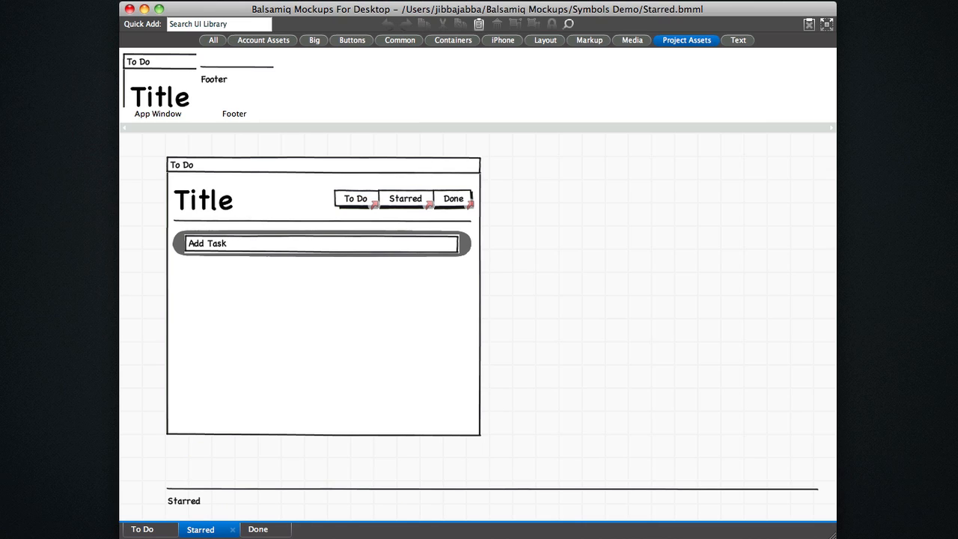
{"action": "mouse_move", "coordinate": [238, 192]}
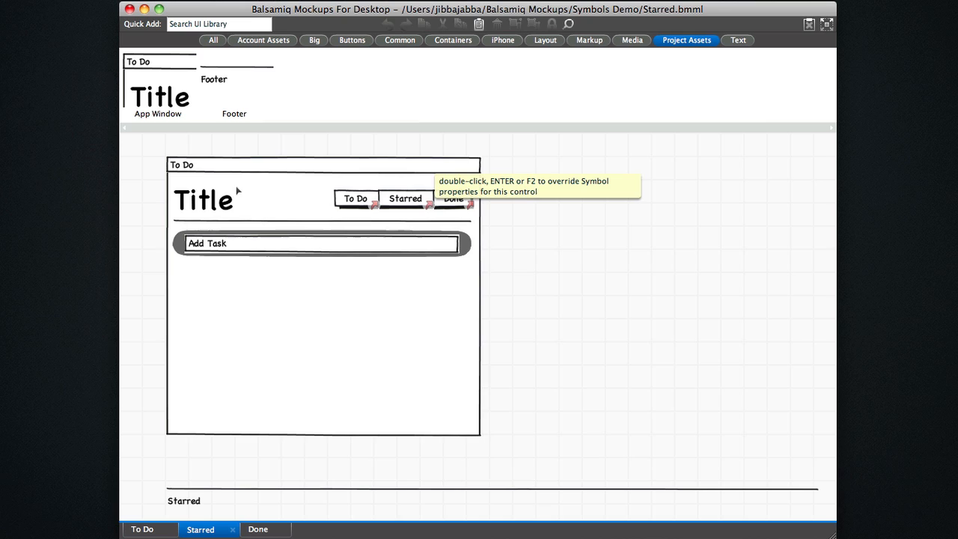
{"action": "left_click", "coordinate": [323, 337]}
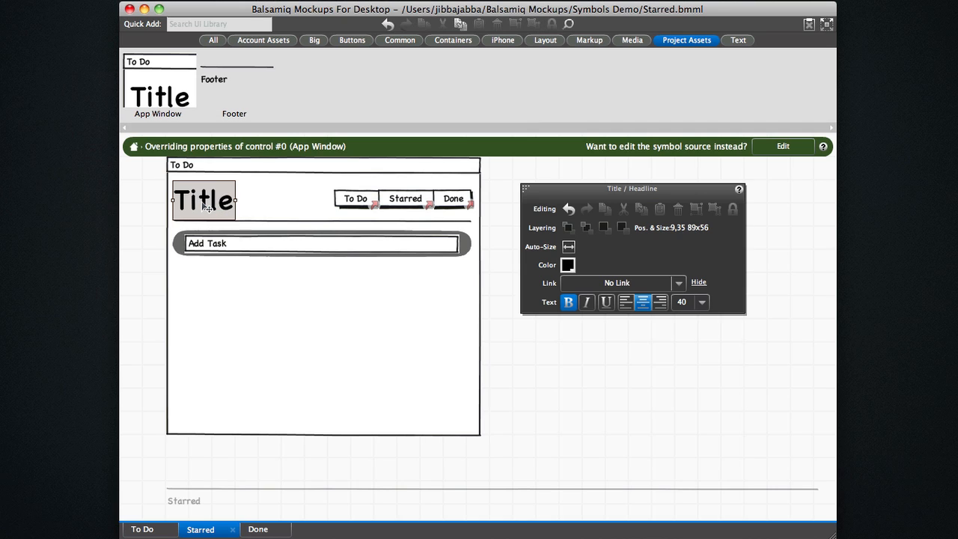
{"action": "double_click", "coordinate": [204, 199]}
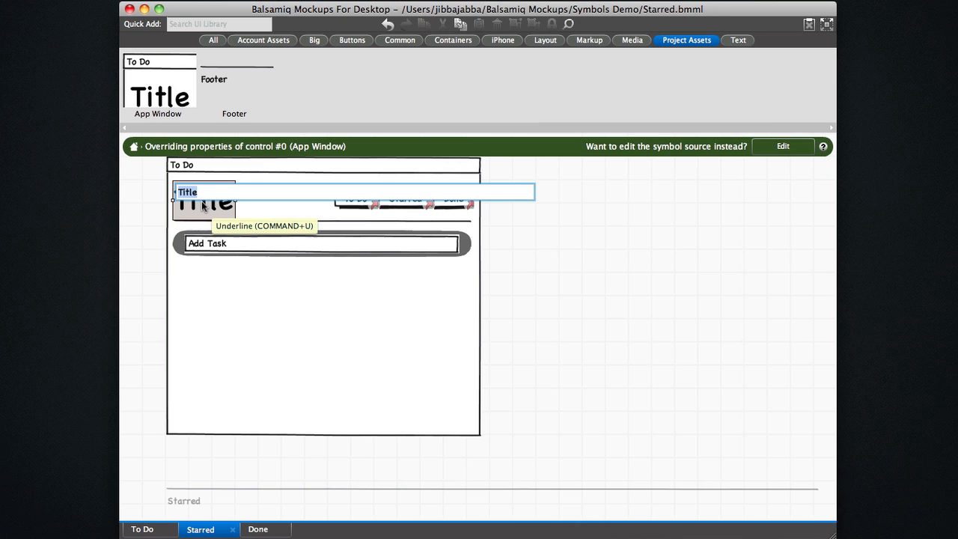
{"action": "type", "text": "Starred"}
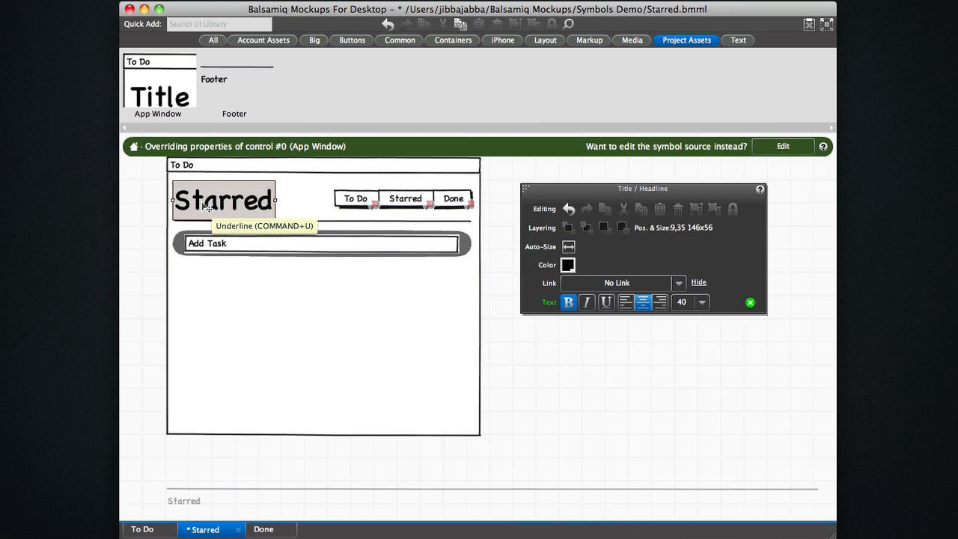
Set Starred as the selected segment of the instance's button bar.
{"action": "left_click", "coordinate": [404, 198]}
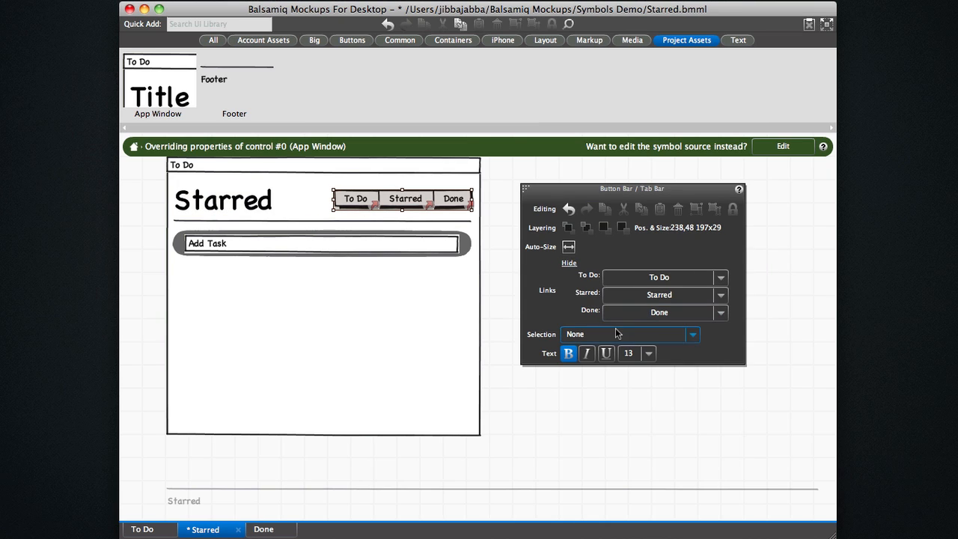
{"action": "left_click", "coordinate": [688, 333]}
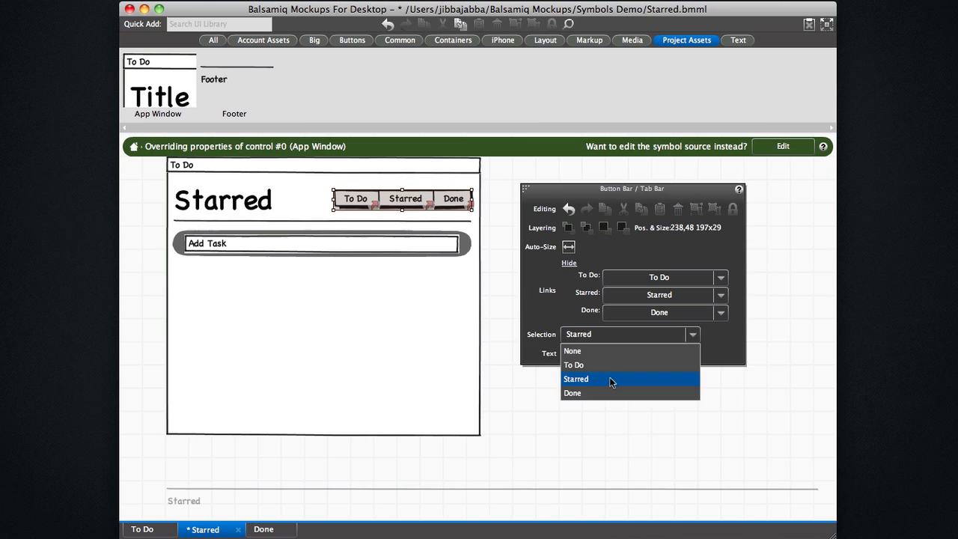
{"action": "left_click", "coordinate": [575, 377]}
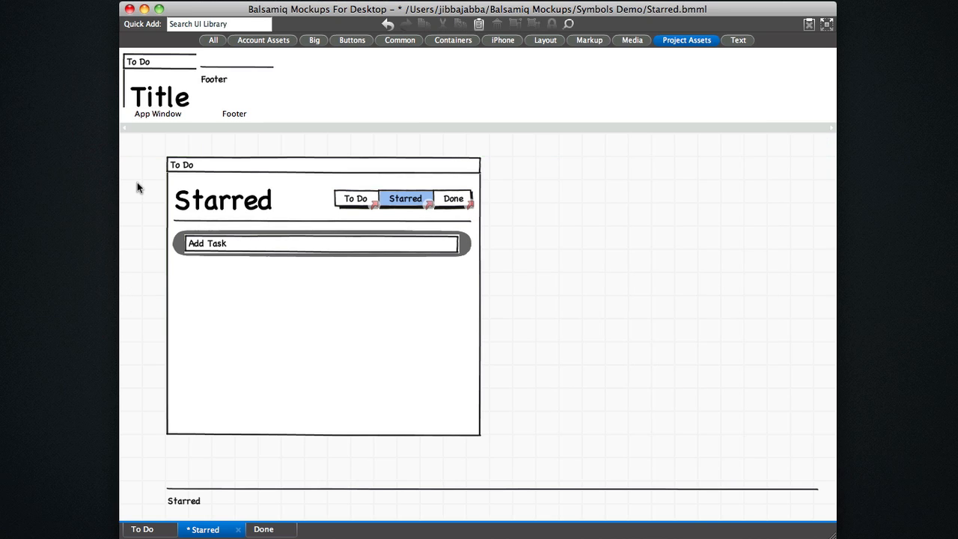
Override the Done screen's symbol title to 'Done' and set its button bar Selection to Done.
{"action": "left_click", "coordinate": [258, 530]}
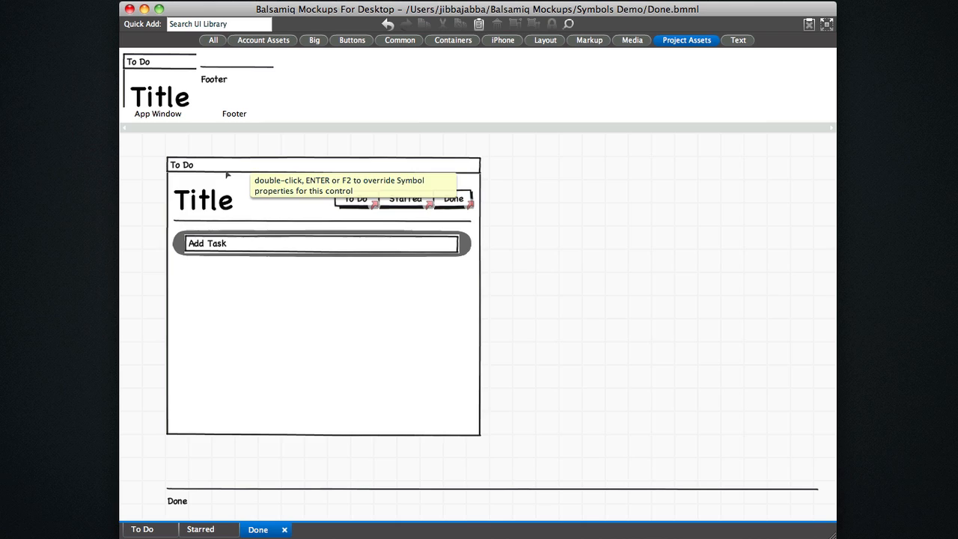
{"action": "double_click", "coordinate": [204, 200]}
{"action": "type", "text": "Done"}
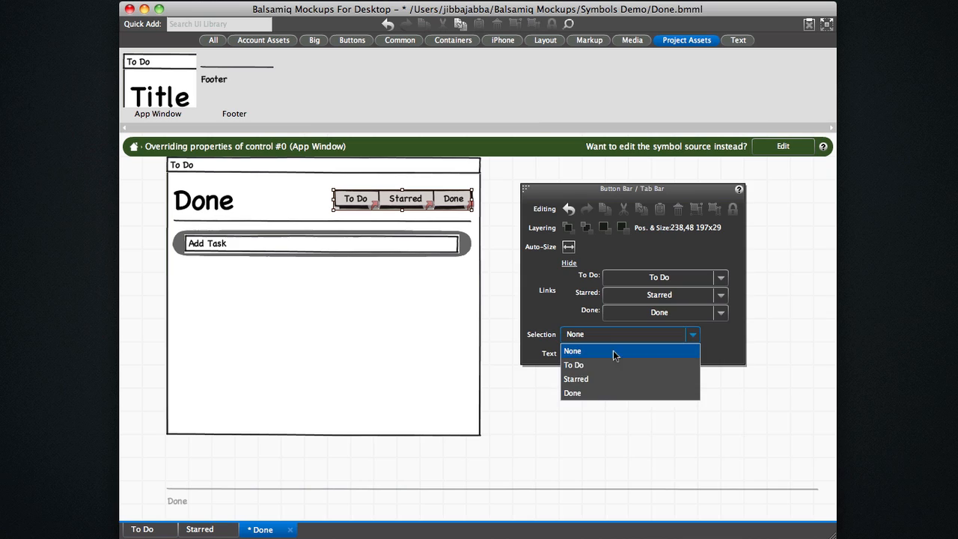
{"action": "left_click", "coordinate": [571, 392]}
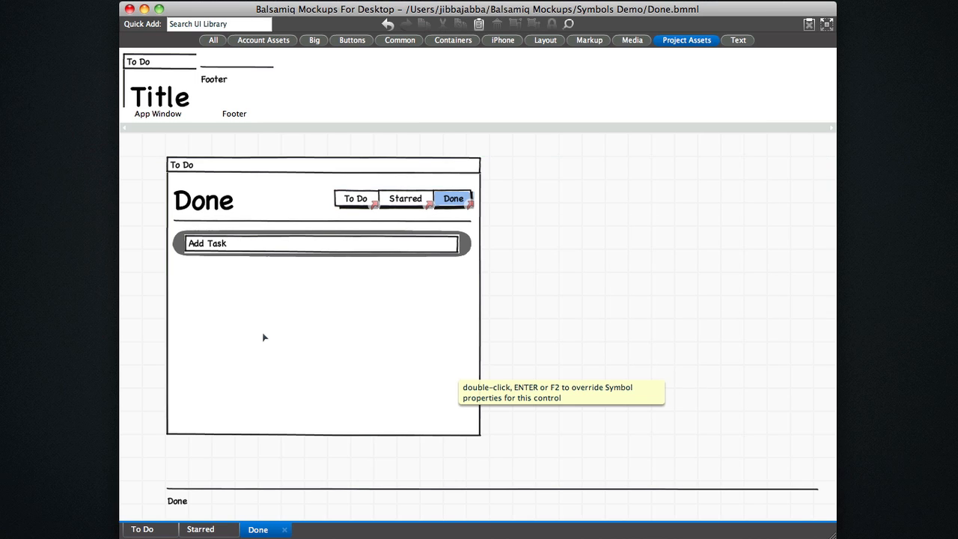
{"action": "mouse_move", "coordinate": [281, 201]}
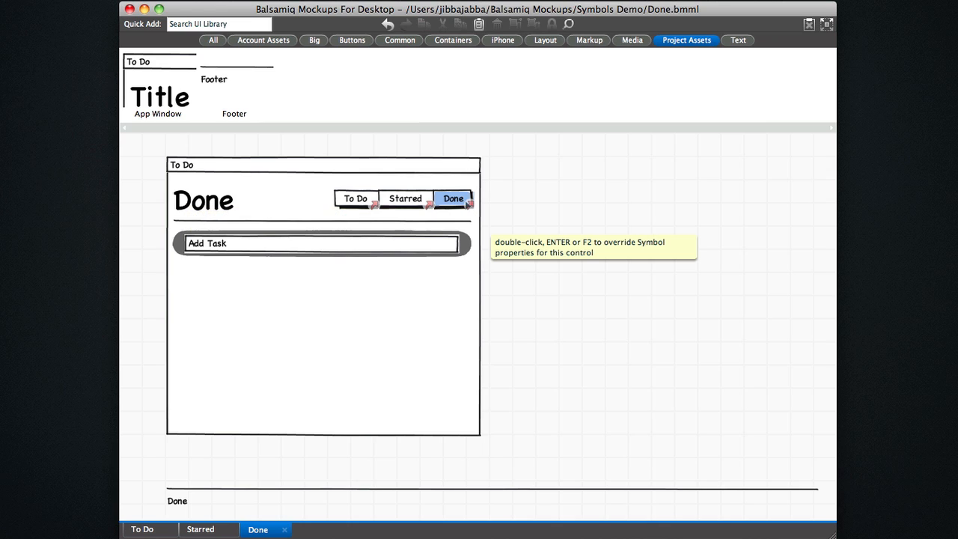
{"action": "mouse_move", "coordinate": [428, 211]}
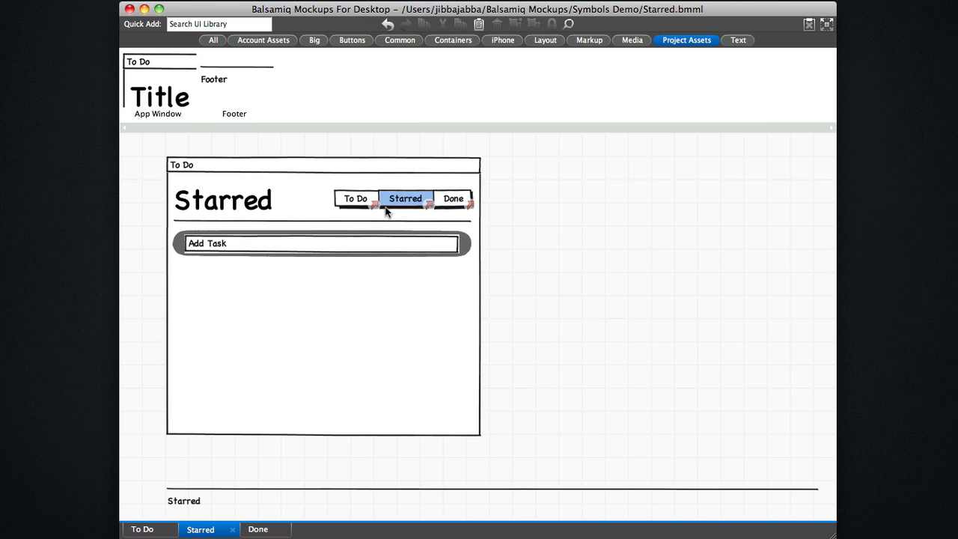
Check the customised screens by switching through the To Do and Done mockup tabs.
{"action": "left_click", "coordinate": [354, 198]}
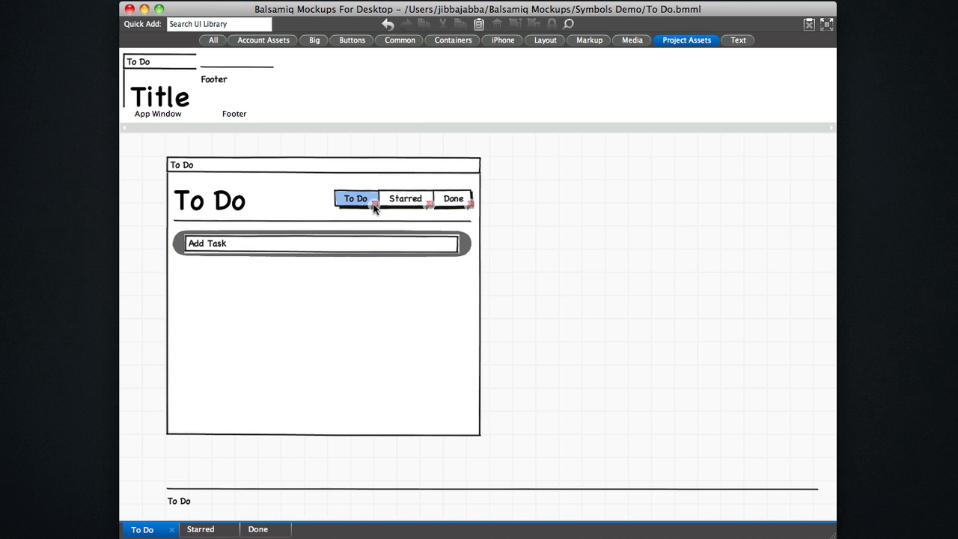
{"action": "mouse_move", "coordinate": [432, 209]}
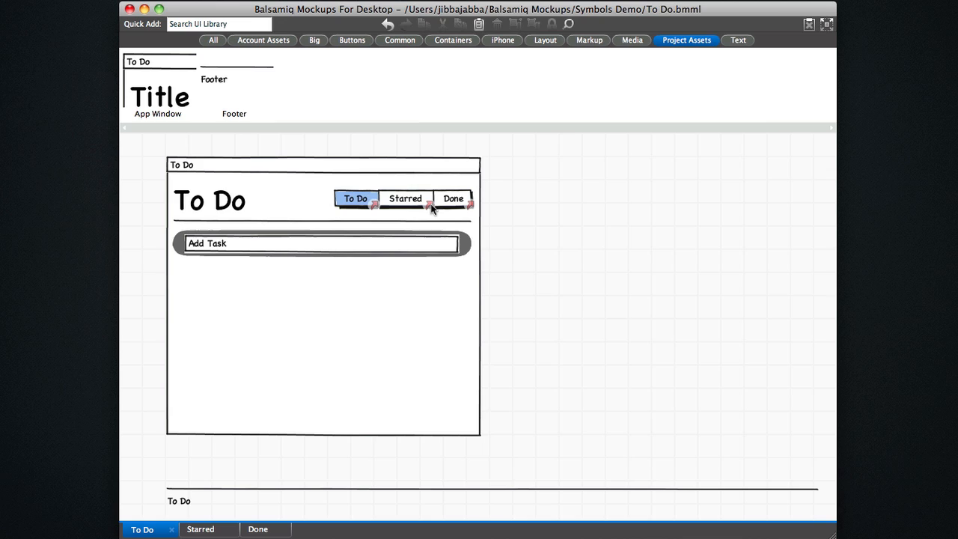
{"action": "left_click", "coordinate": [452, 197]}
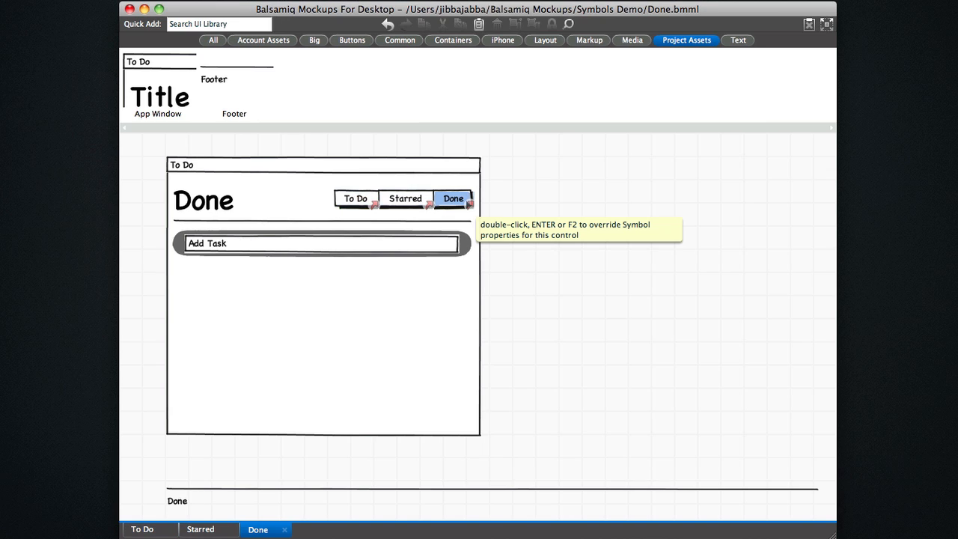
{"action": "mouse_move", "coordinate": [826, 24]}
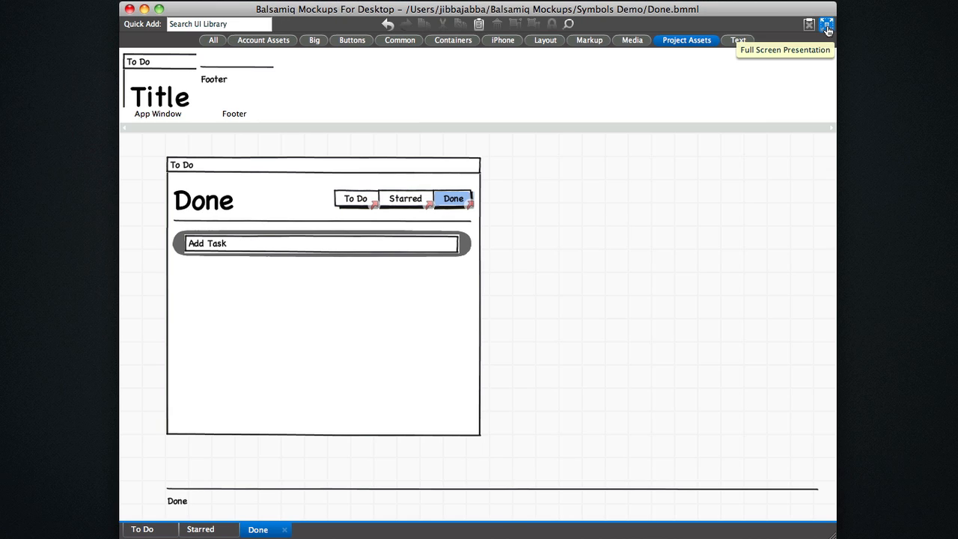
{"action": "left_click", "coordinate": [826, 24]}
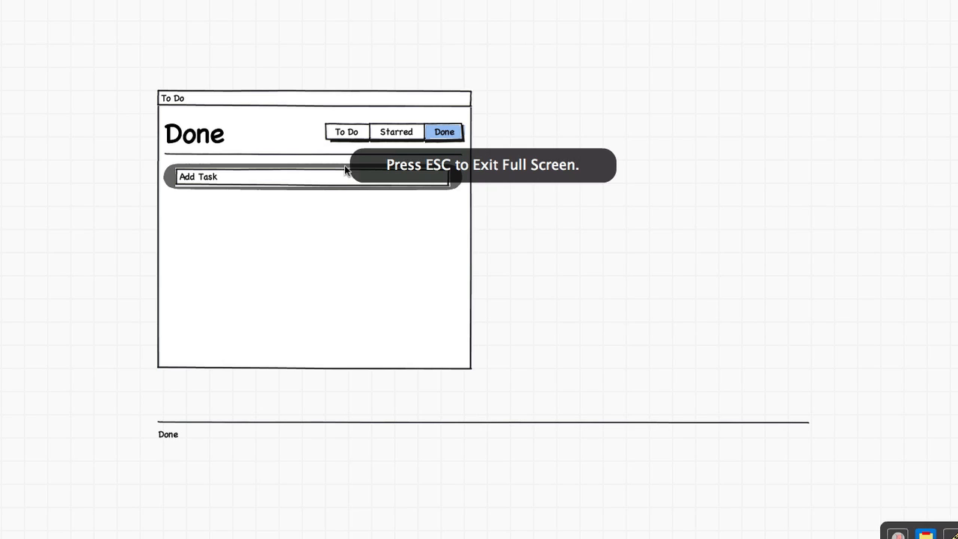
{"action": "left_click", "coordinate": [395, 132]}
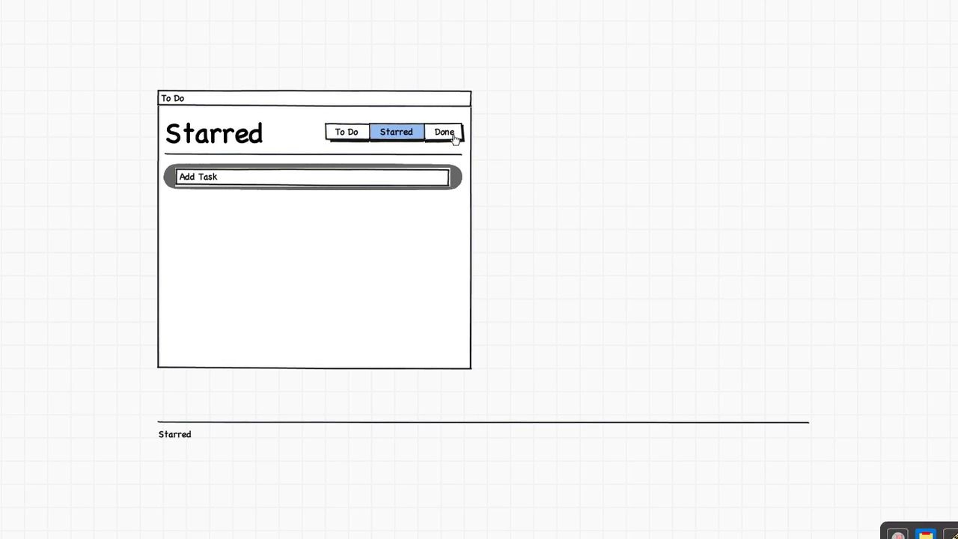
{"action": "left_click", "coordinate": [443, 131]}
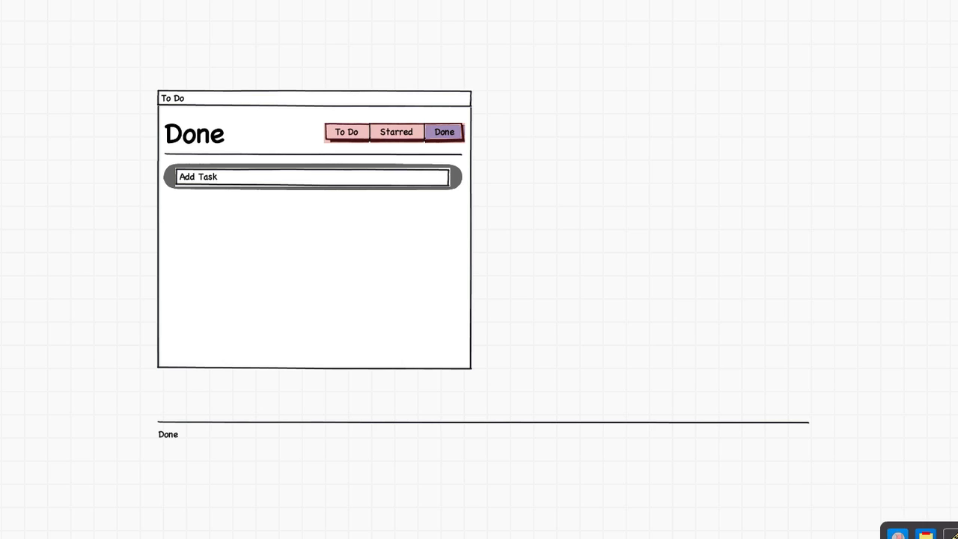
{"action": "mouse_move", "coordinate": [396, 131]}
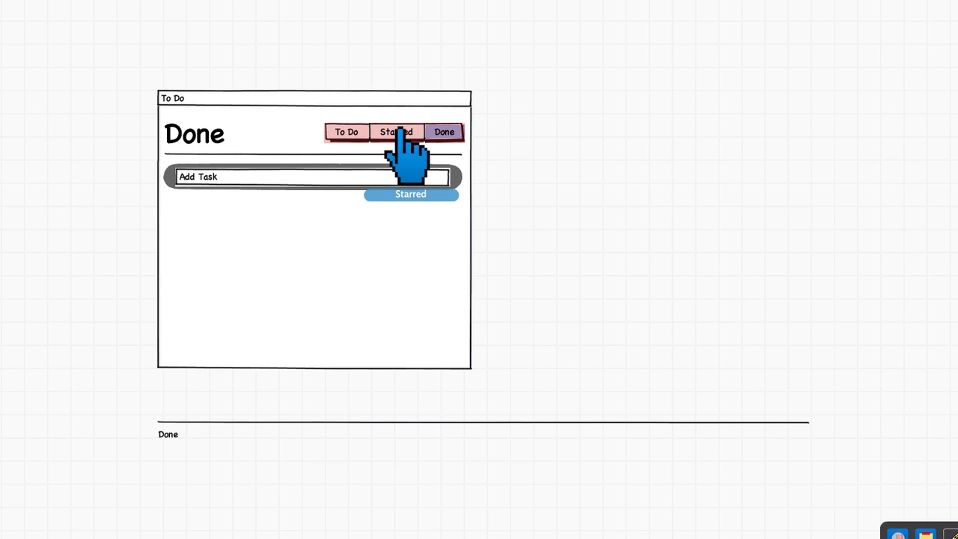
{"action": "left_click", "coordinate": [347, 132]}
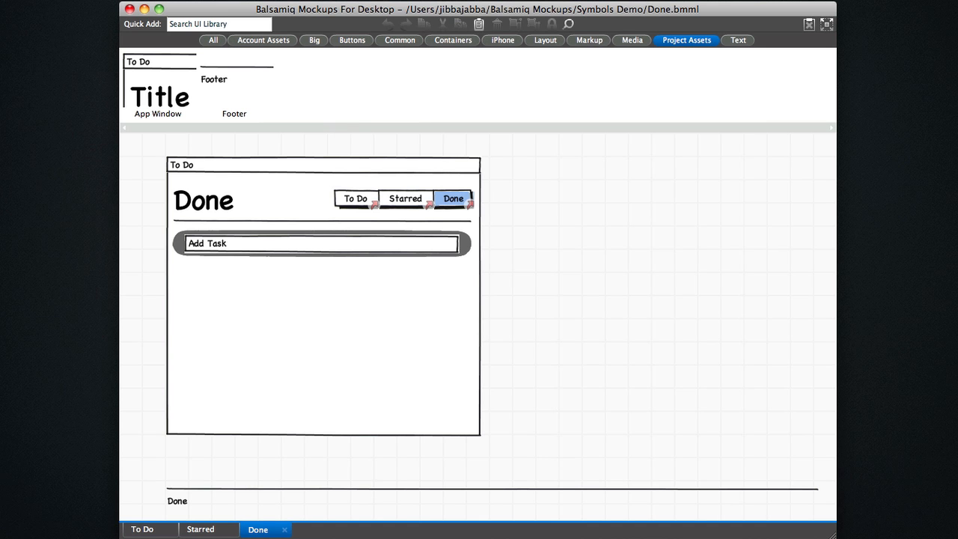
{"action": "mouse_move", "coordinate": [539, 310]}
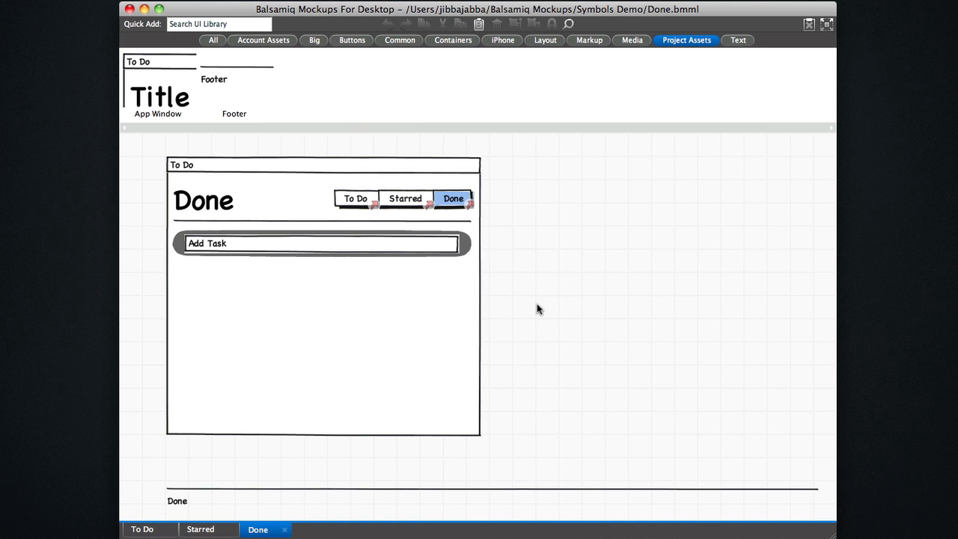